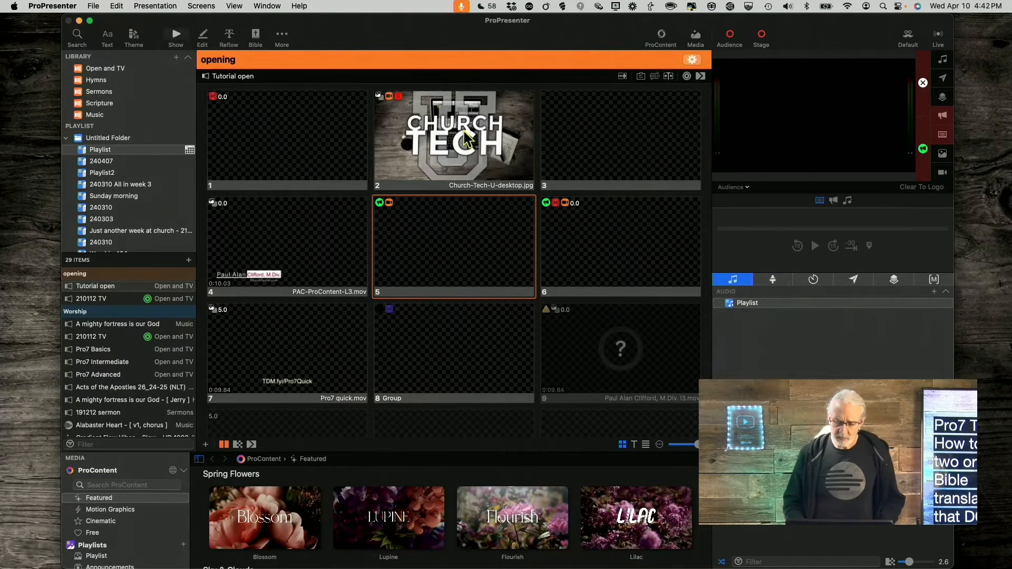
mouse_move(291, 194)
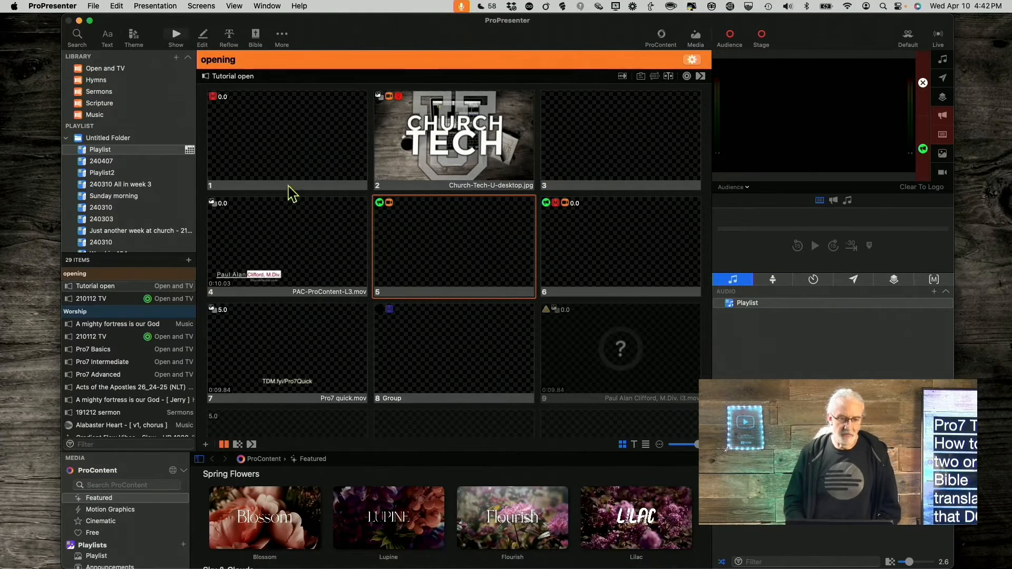
mouse_move(203, 96)
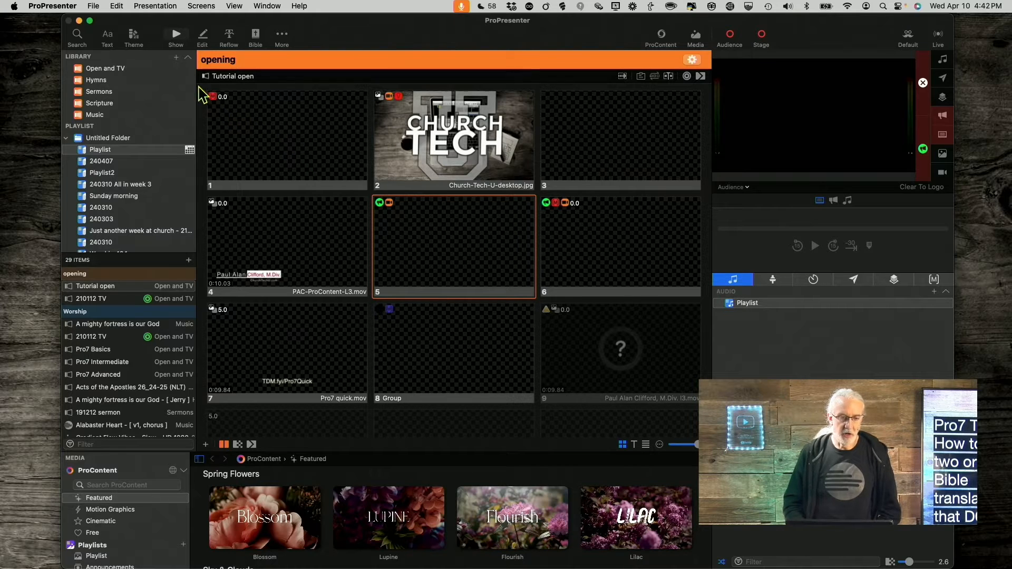
- Look up Acts 26:24-25 in the New Living Translation as two verse slides
left_click(254, 34)
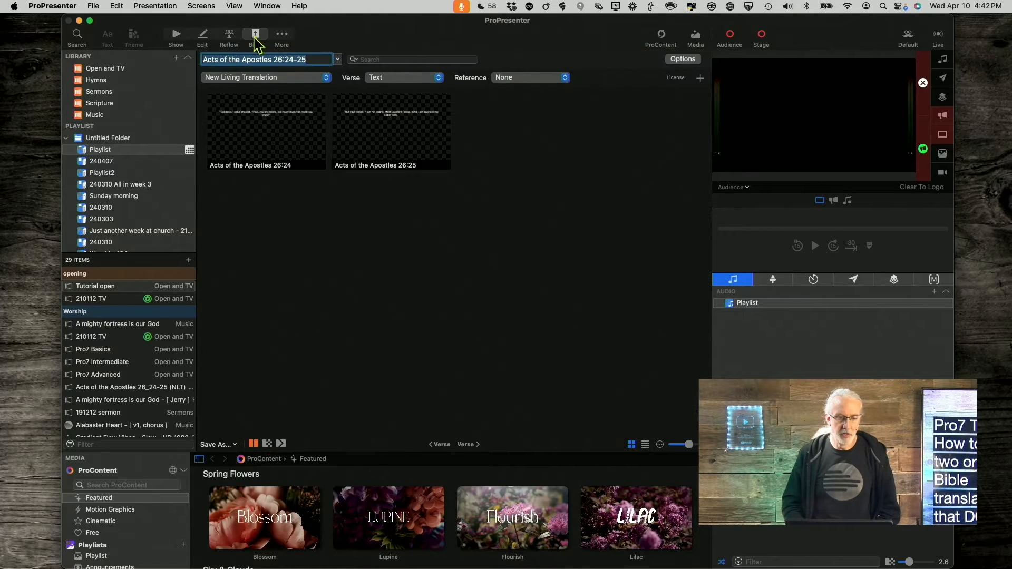
left_click(300, 59)
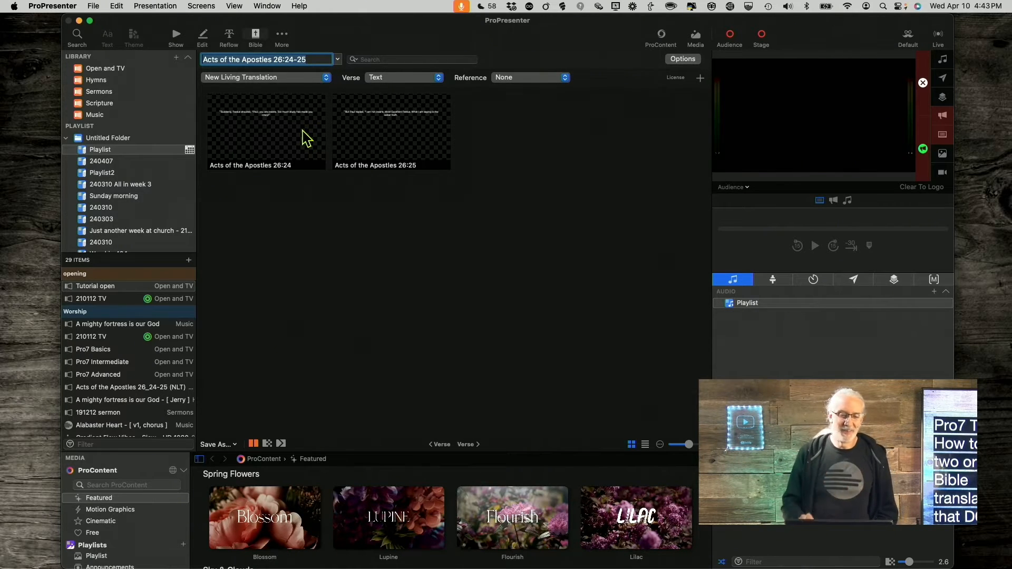
mouse_move(271, 145)
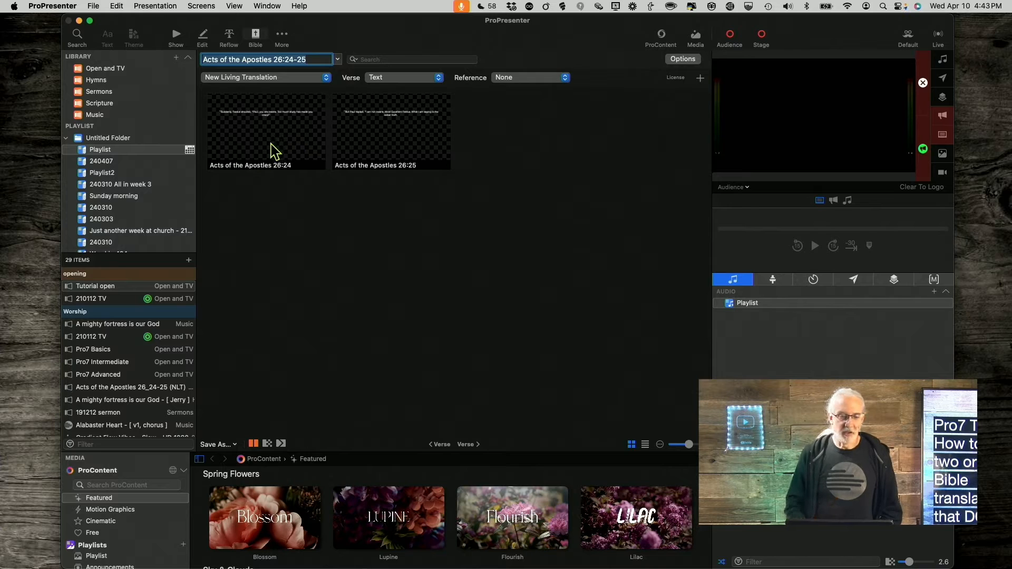
mouse_move(222, 179)
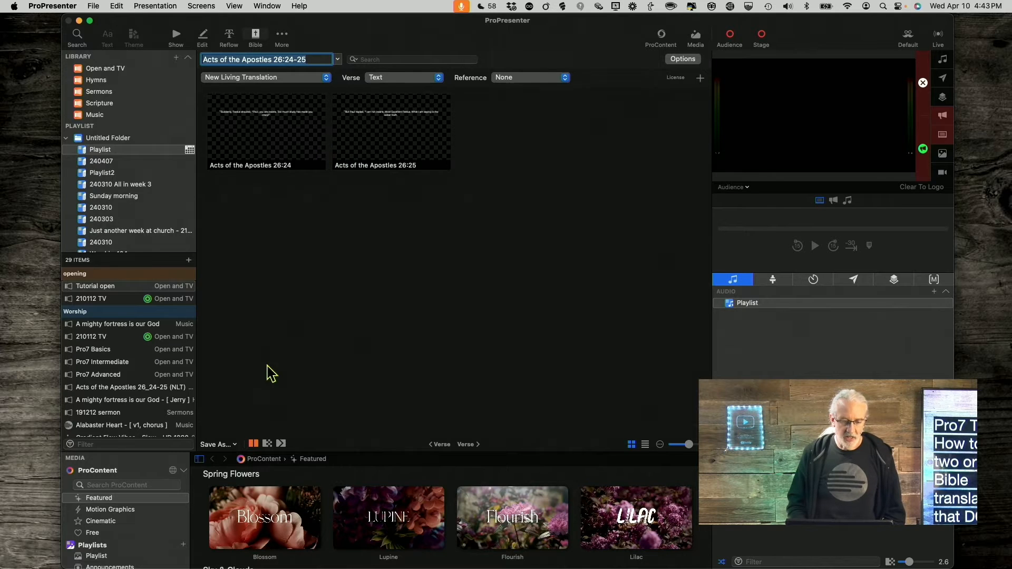
- Save the NLT passage into the playlist as a new item
left_click(216, 444)
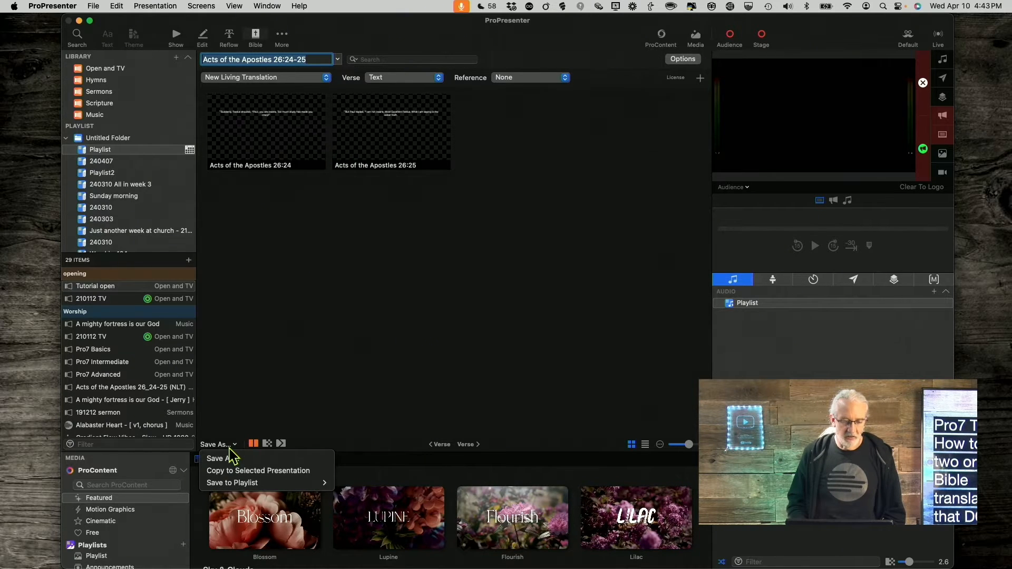
left_click(232, 483)
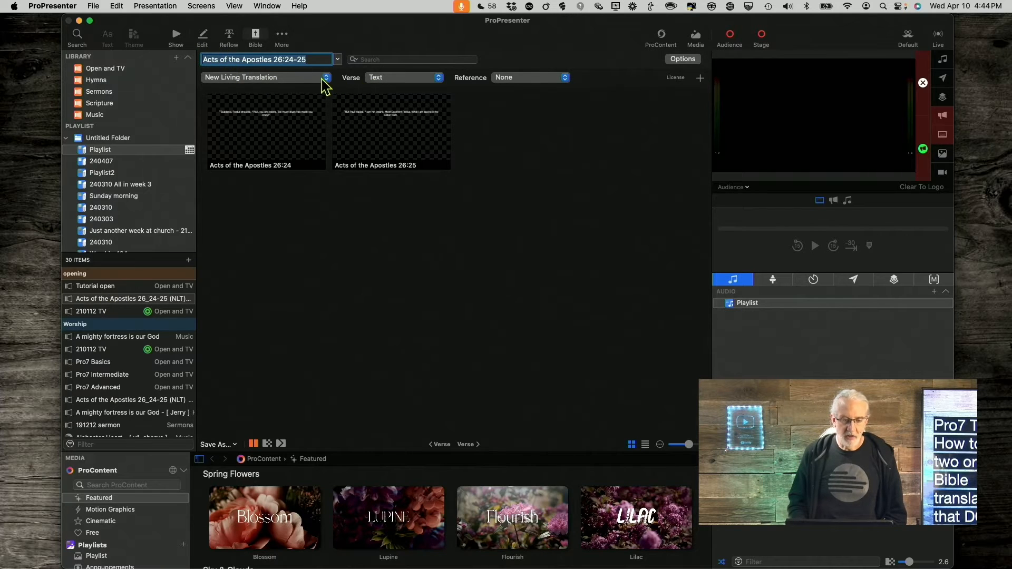
- Switch the Bible lookup to A Conservative Version for Acts 26:24-25
left_click(263, 77)
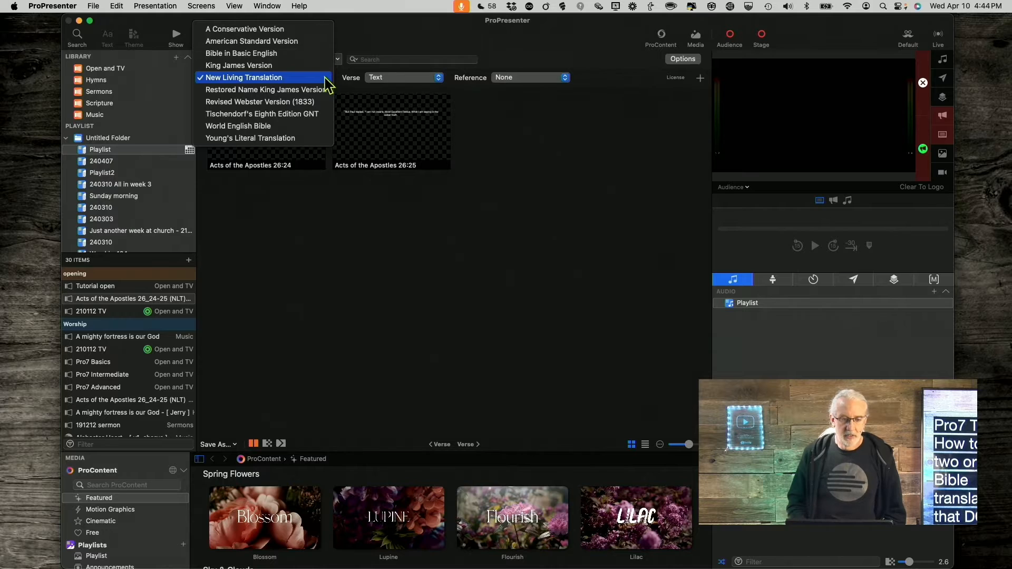
left_click(244, 28)
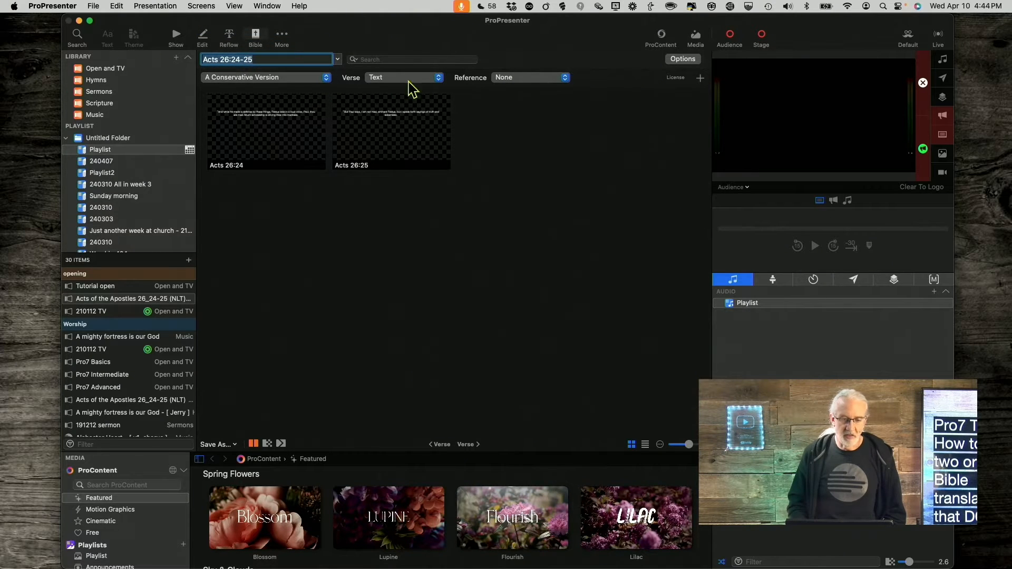
left_click(404, 77)
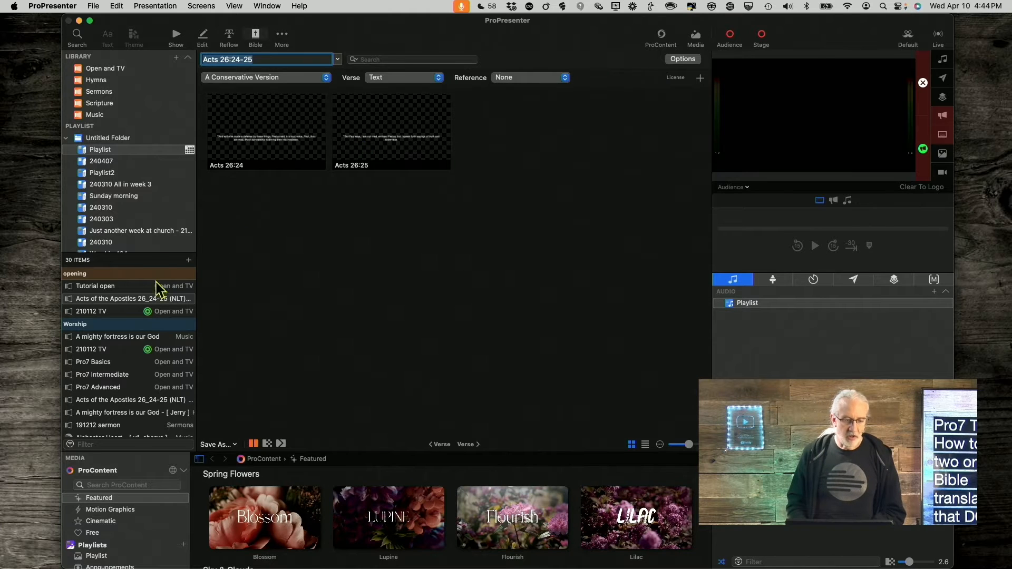
mouse_move(111, 306)
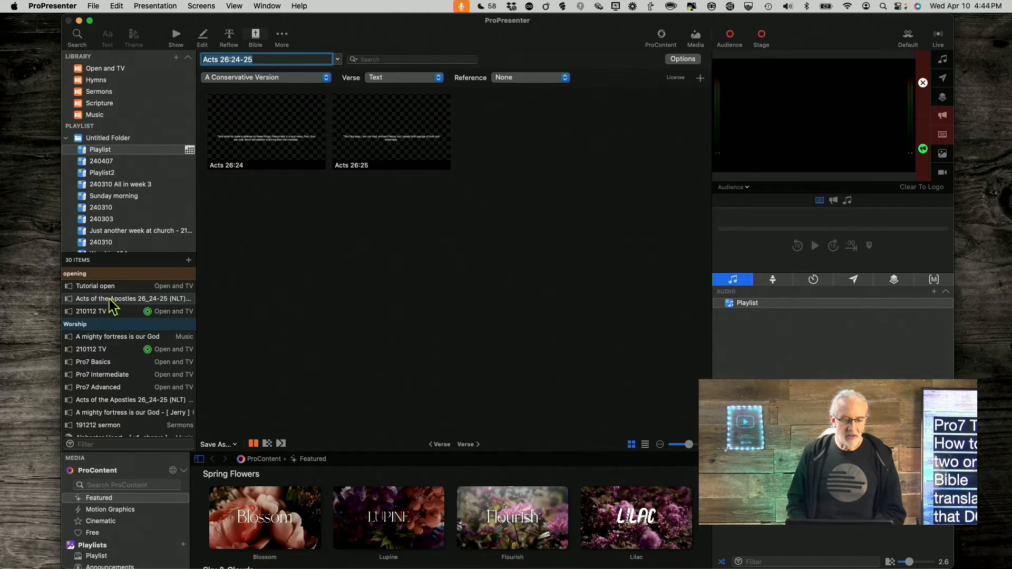
- Target the saved Acts 26:24-25 NLT item and bring up the saving options for the ACV verses
left_click(128, 299)
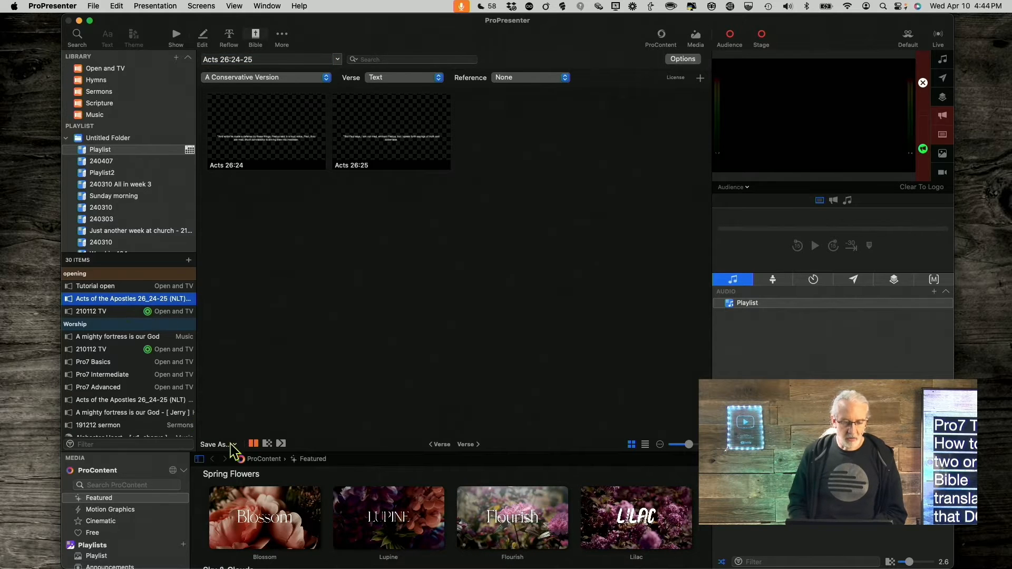
left_click(217, 444)
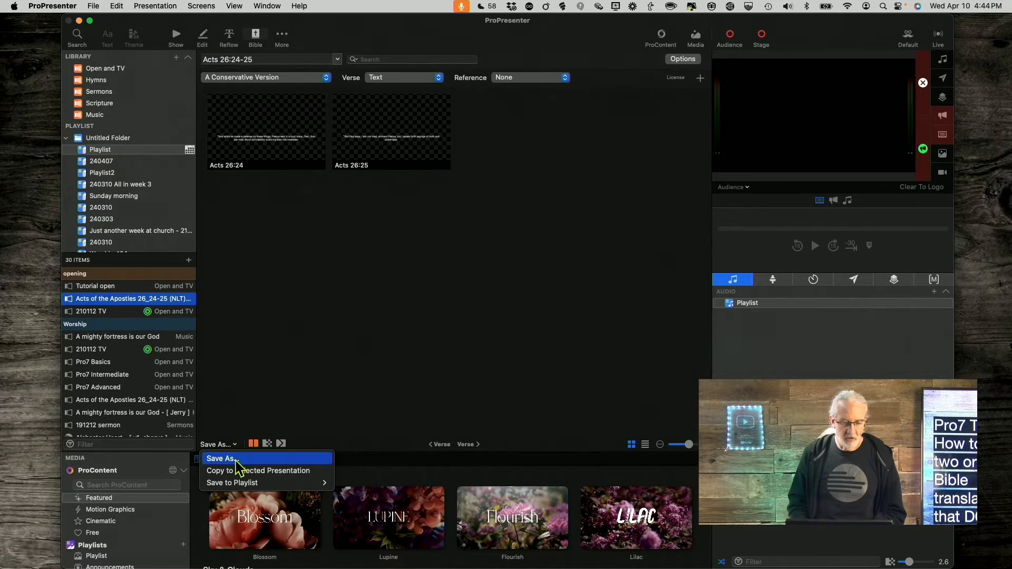
mouse_move(257, 470)
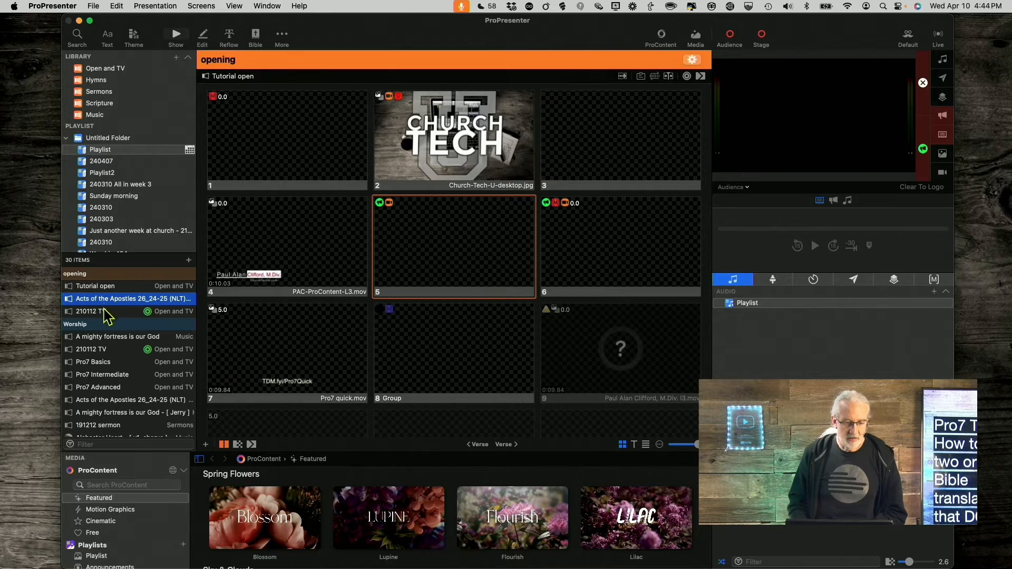
- Open the combined Acts 26:24-25 (NLT) presentation with its four verse slides
left_click(129, 298)
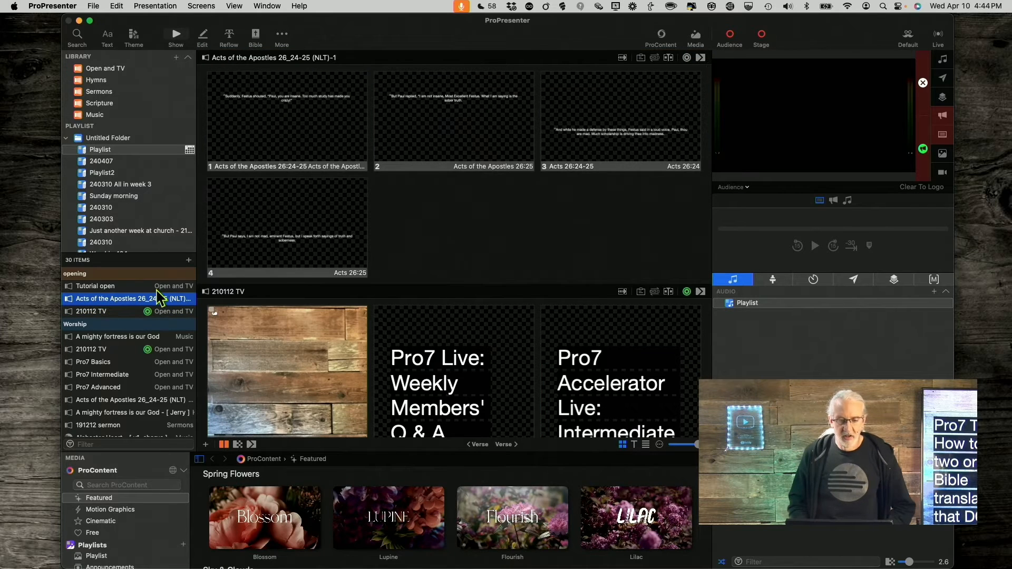
mouse_move(511, 149)
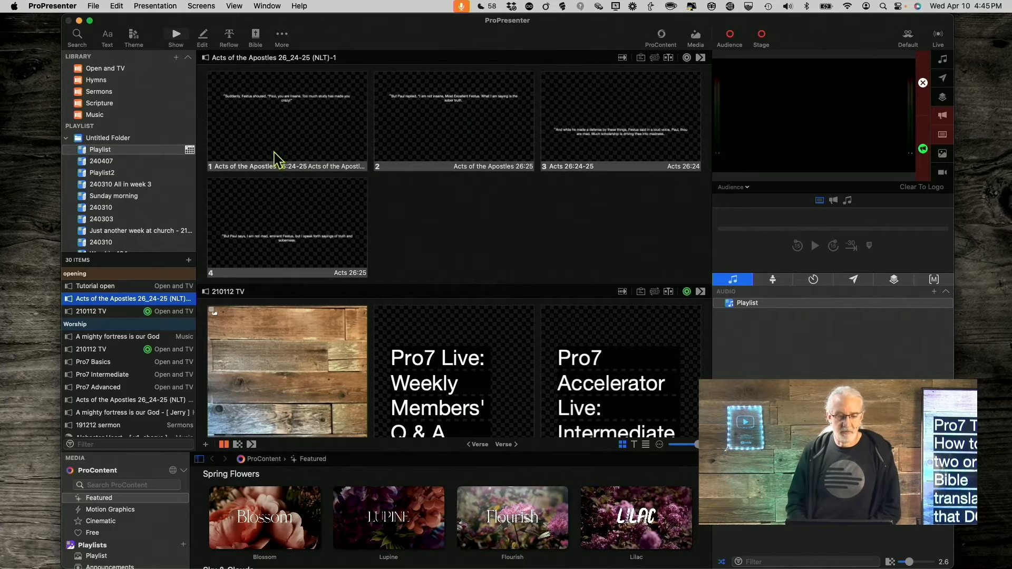
mouse_move(320, 164)
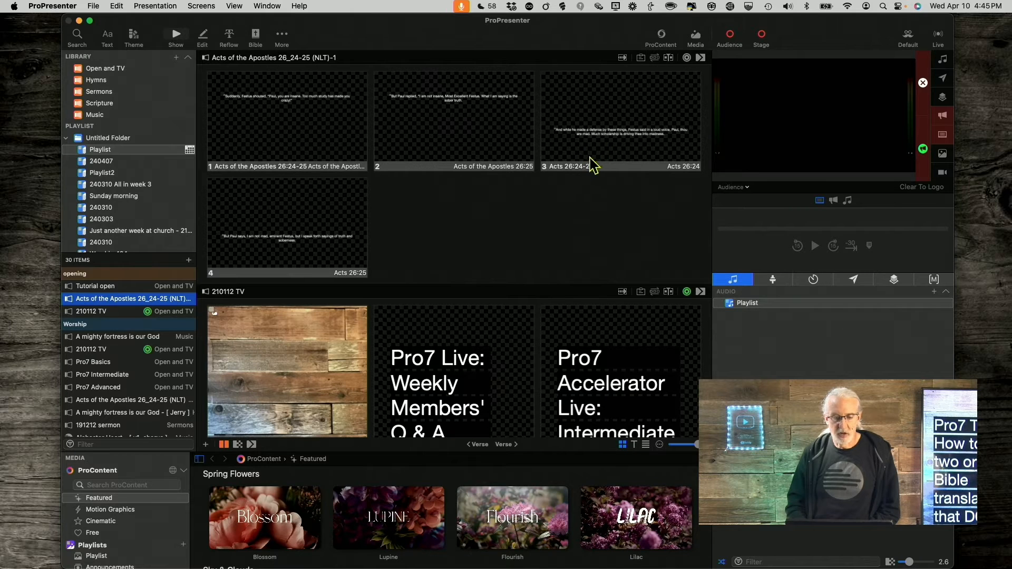
mouse_move(378, 204)
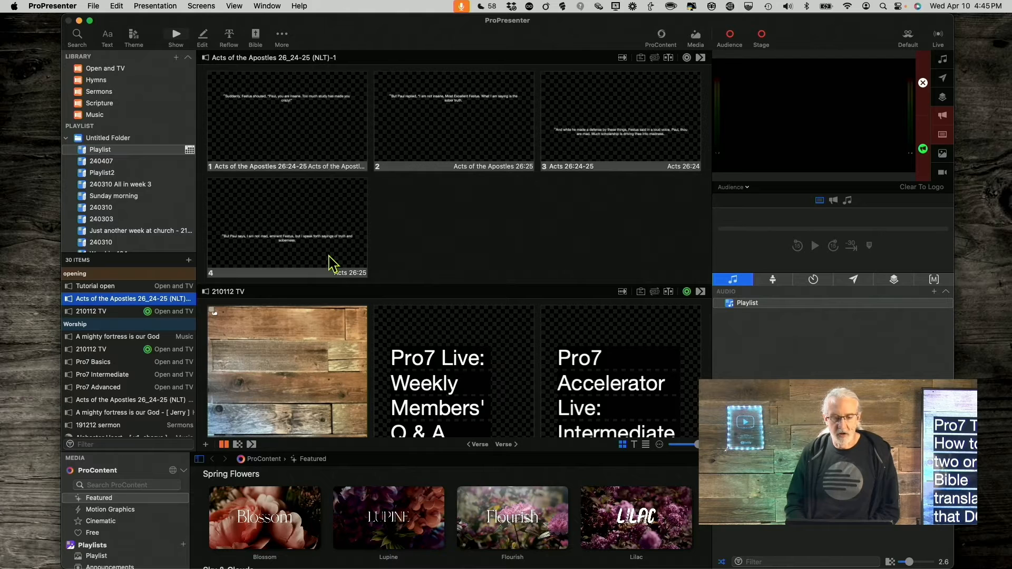
mouse_move(347, 218)
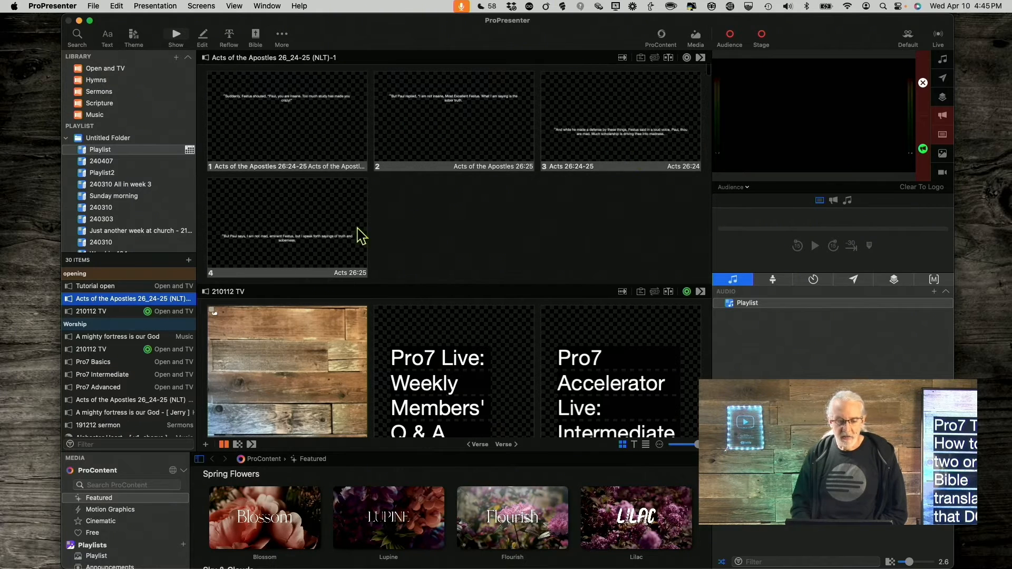
mouse_move(605, 177)
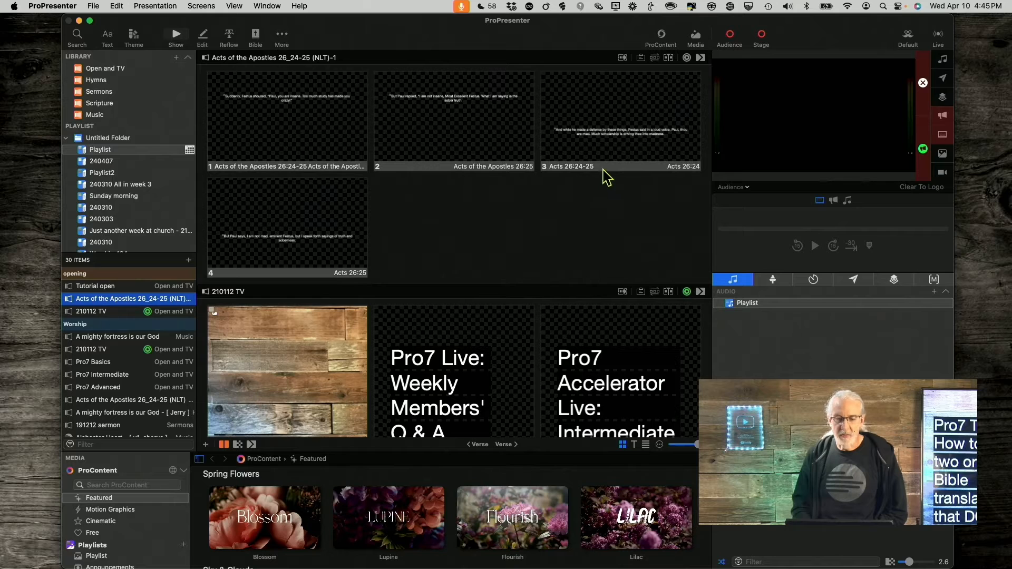
mouse_move(437, 213)
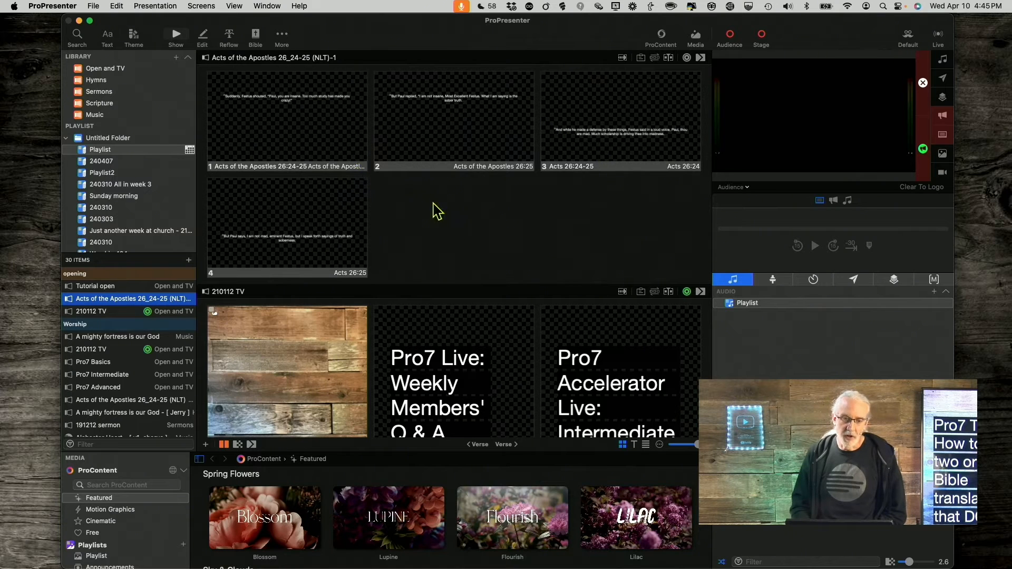
mouse_move(356, 96)
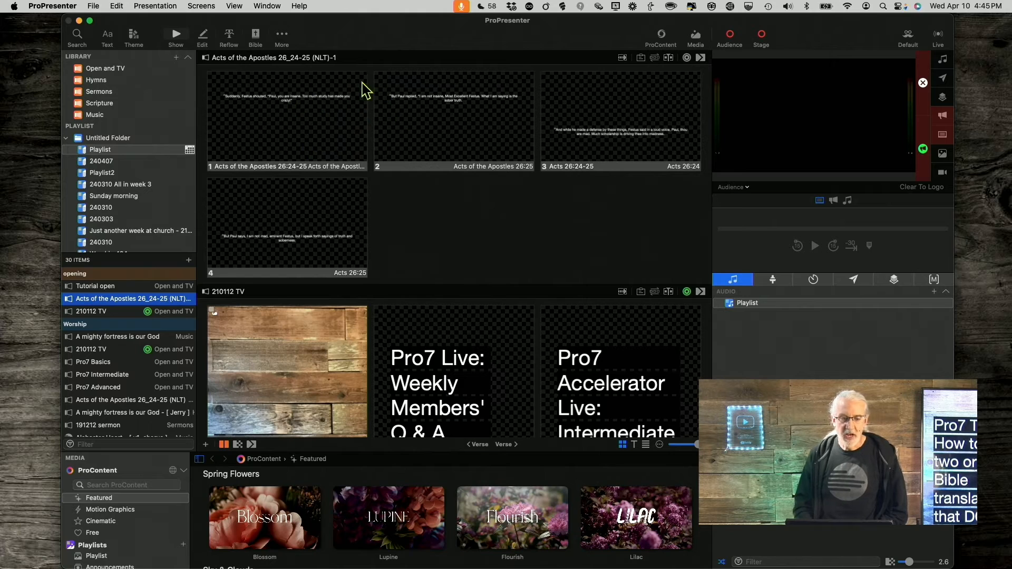
mouse_move(387, 136)
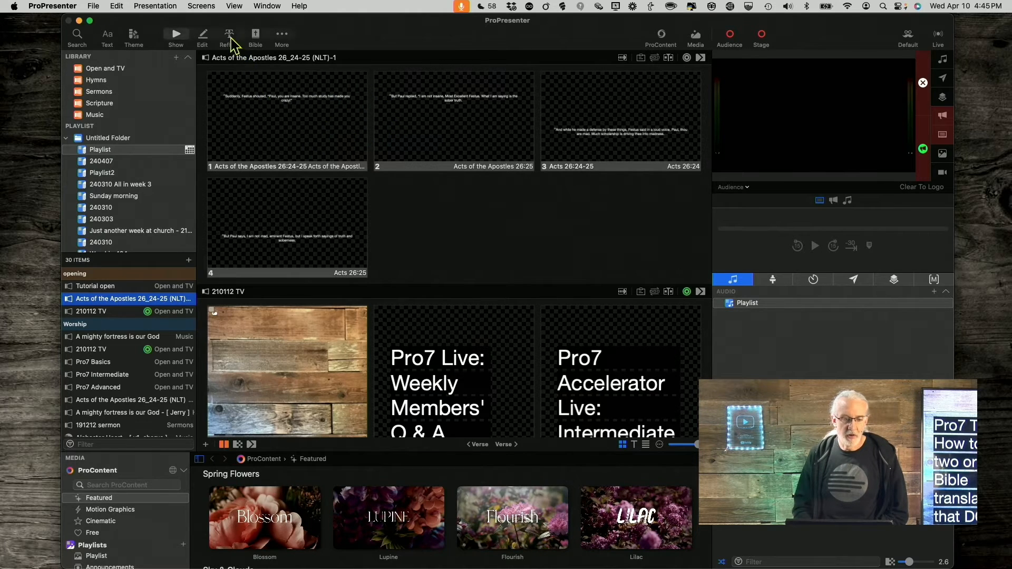
- Enter the Reflow editor to merge the two NLT verses onto the first slide
left_click(229, 36)
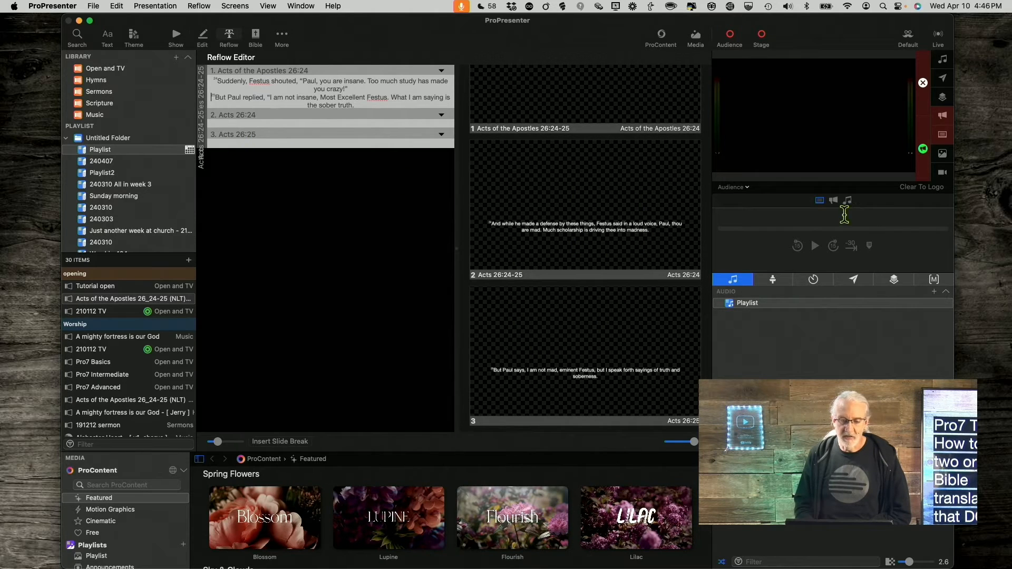
mouse_move(593, 346)
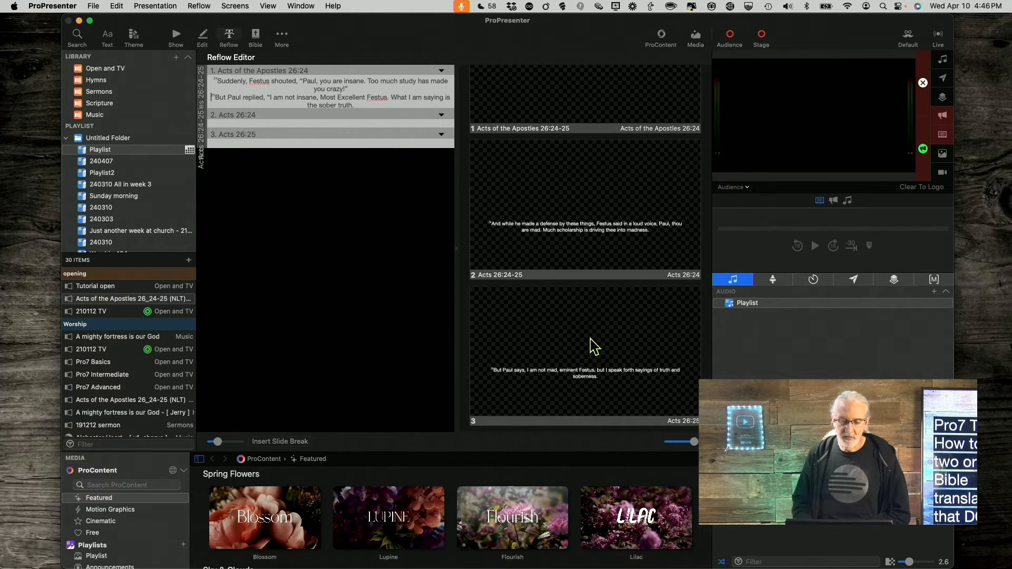
mouse_move(520, 213)
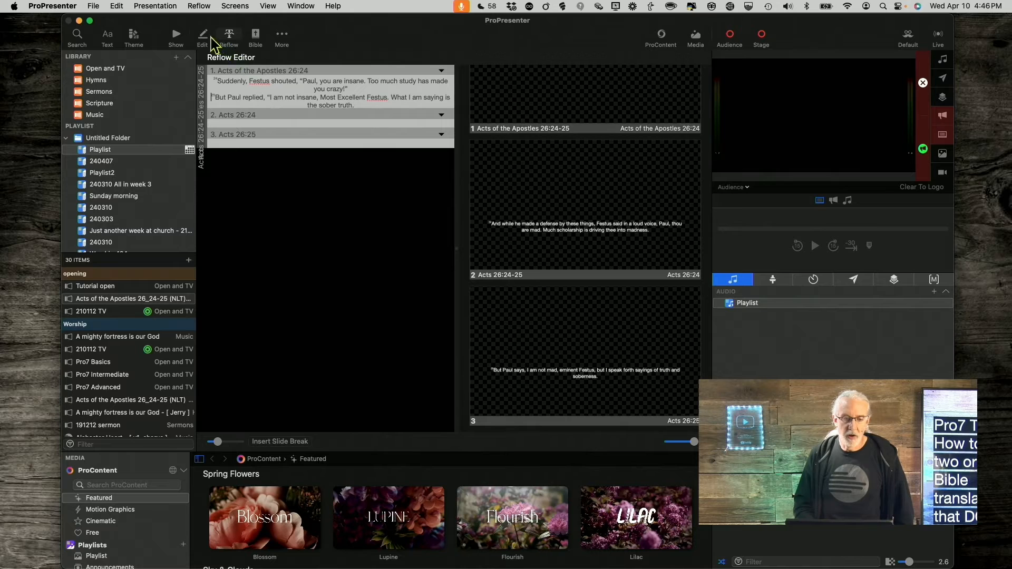
mouse_move(203, 37)
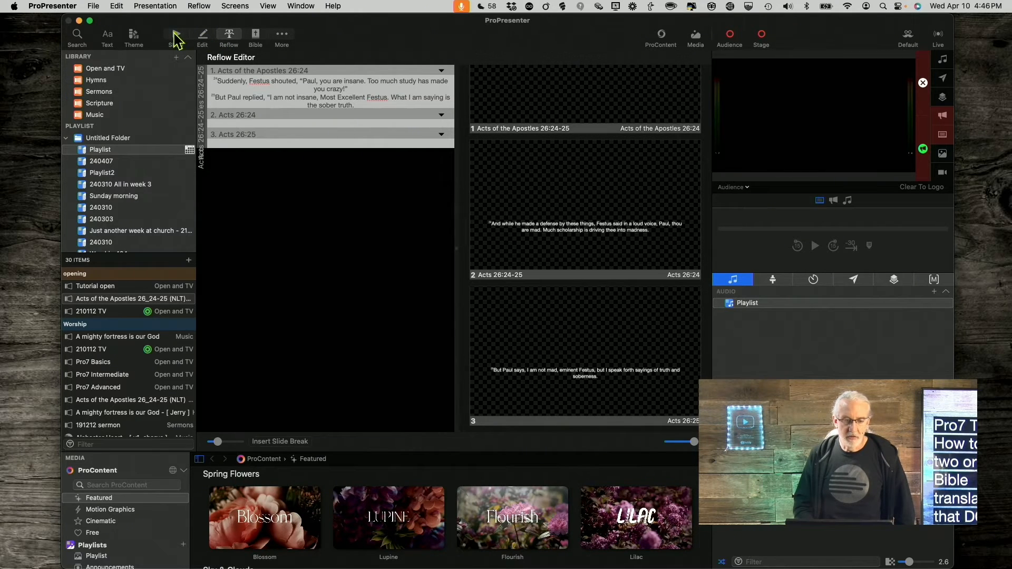
- Leave Reflow and view the three Acts slides with both NLT verses on slide one
left_click(175, 37)
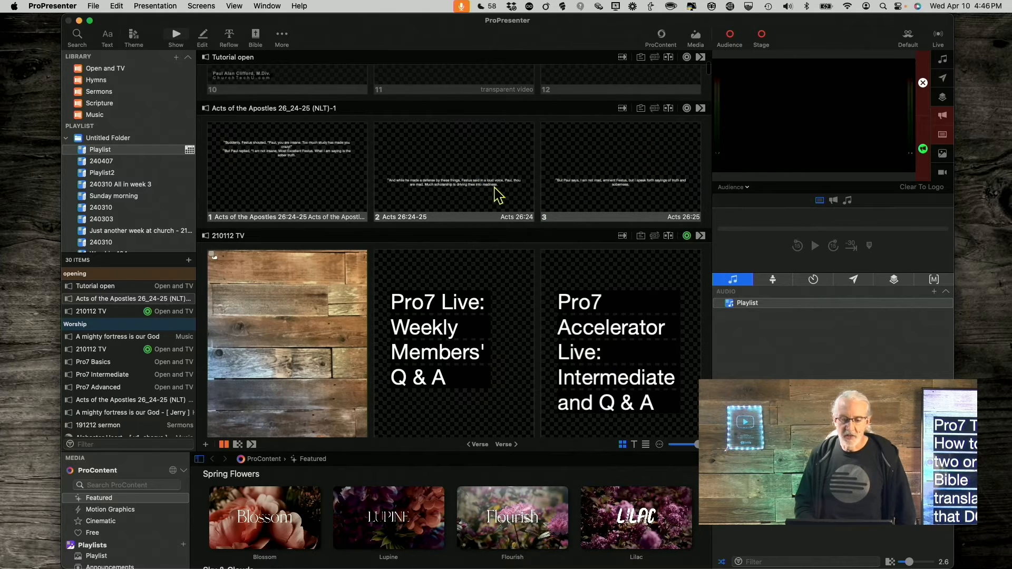
mouse_move(466, 186)
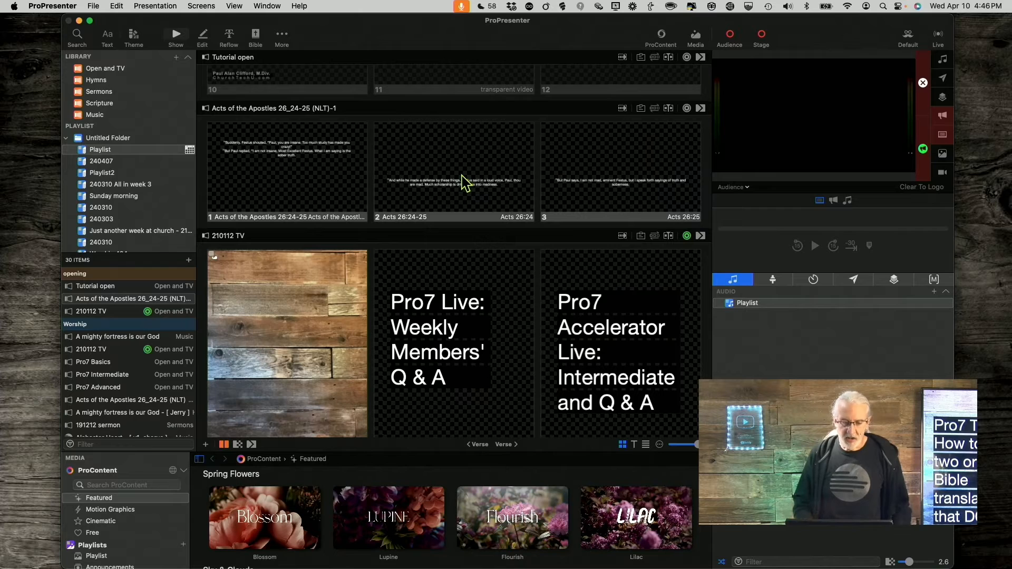
- Select the Acts 26:24 and 26:25 slides and bring up their options for the Two languages theme
left_click(454, 170)
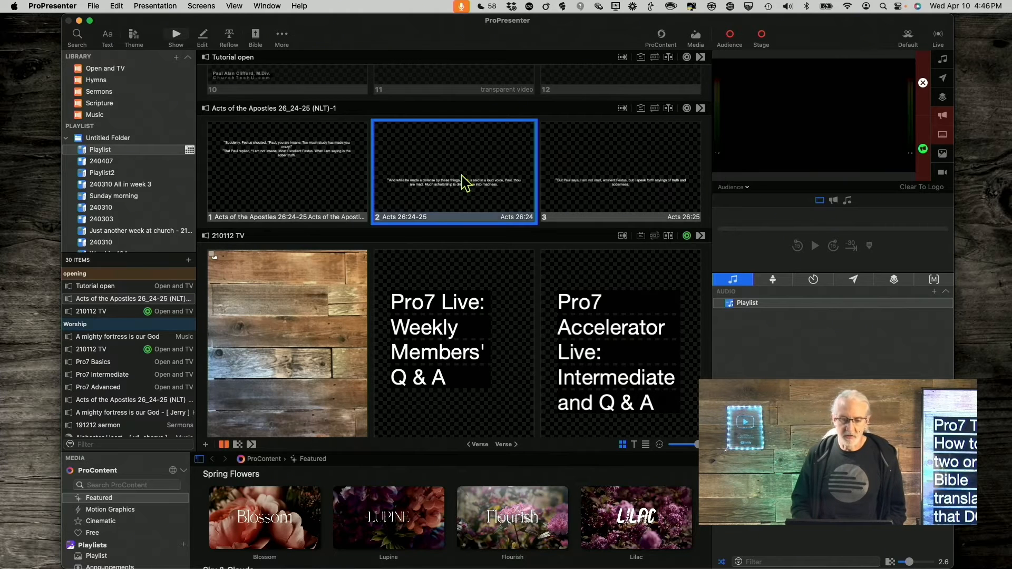
left_click(621, 171)
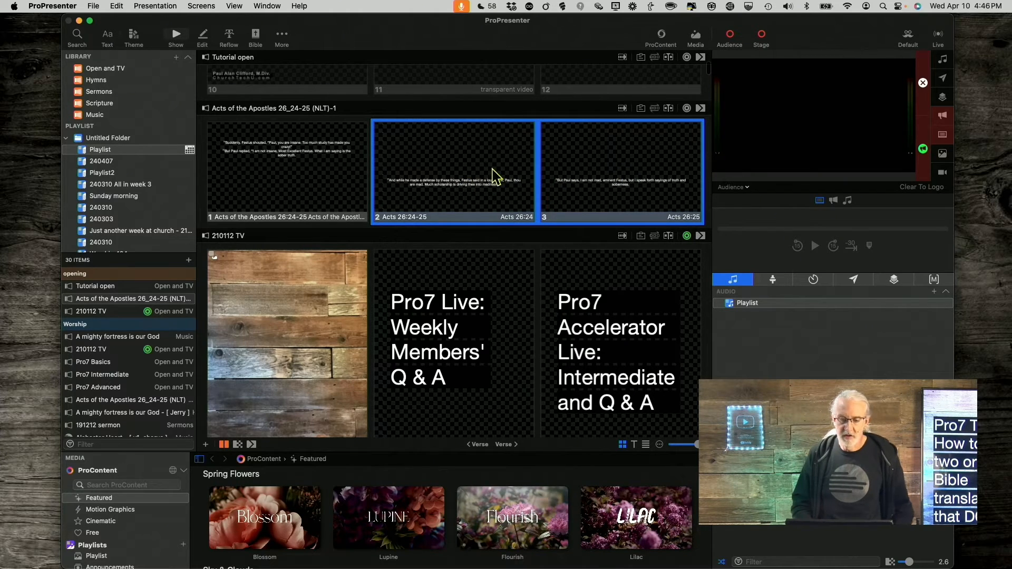
right_click(452, 174)
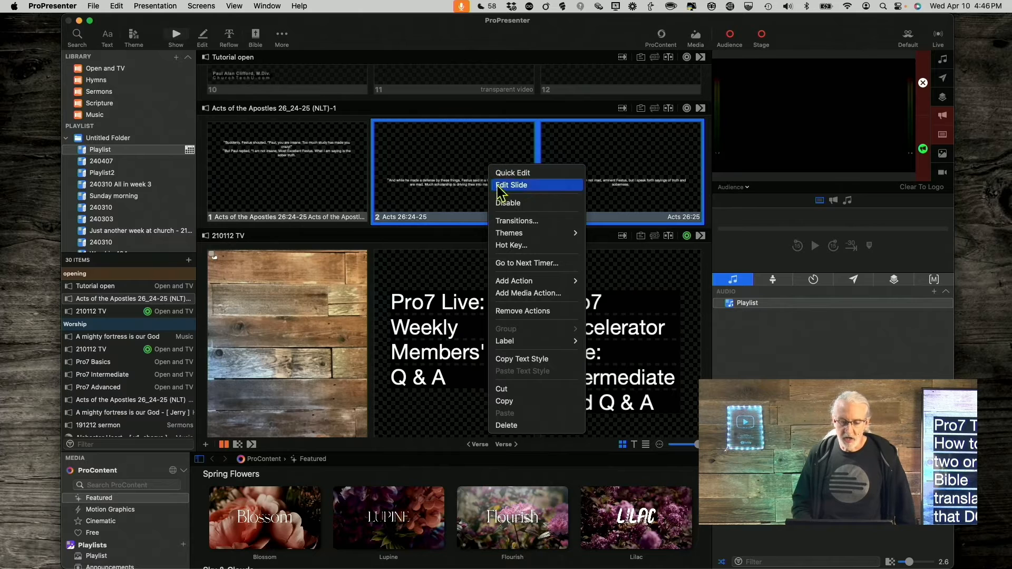
mouse_move(517, 202)
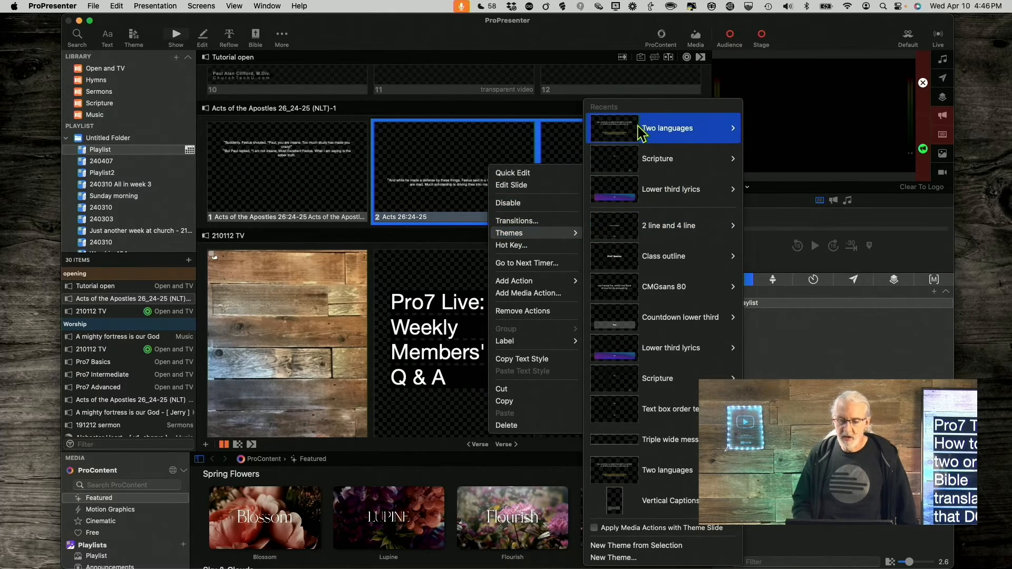
mouse_move(665, 127)
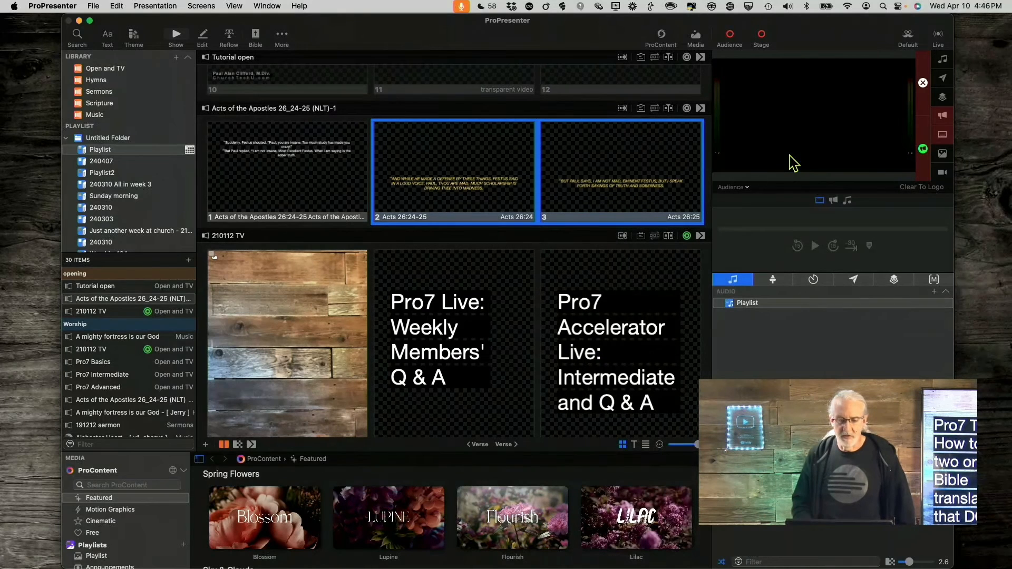
mouse_move(576, 203)
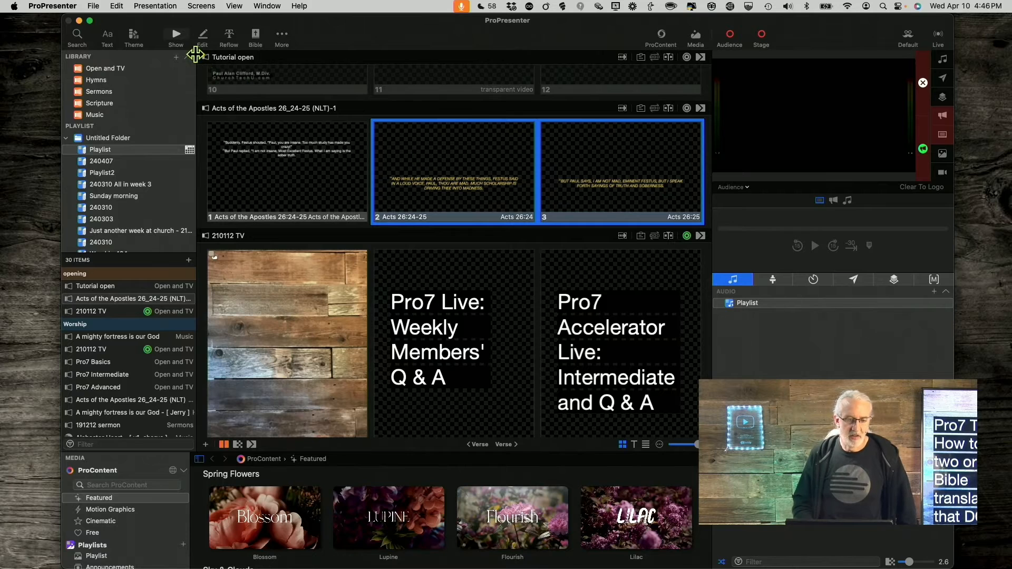
- Reflow slides 2 and 3 into a single yellow Acts 26:24-25 slide
left_click(228, 37)
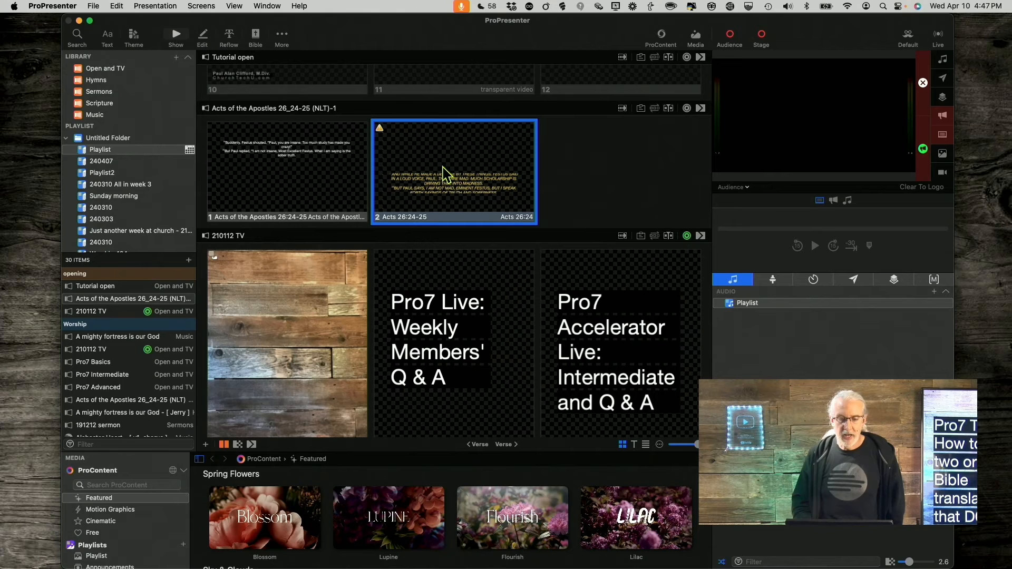
- Bring up the merged slide's options to apply the First Textbox Top in Z order layout
right_click(445, 171)
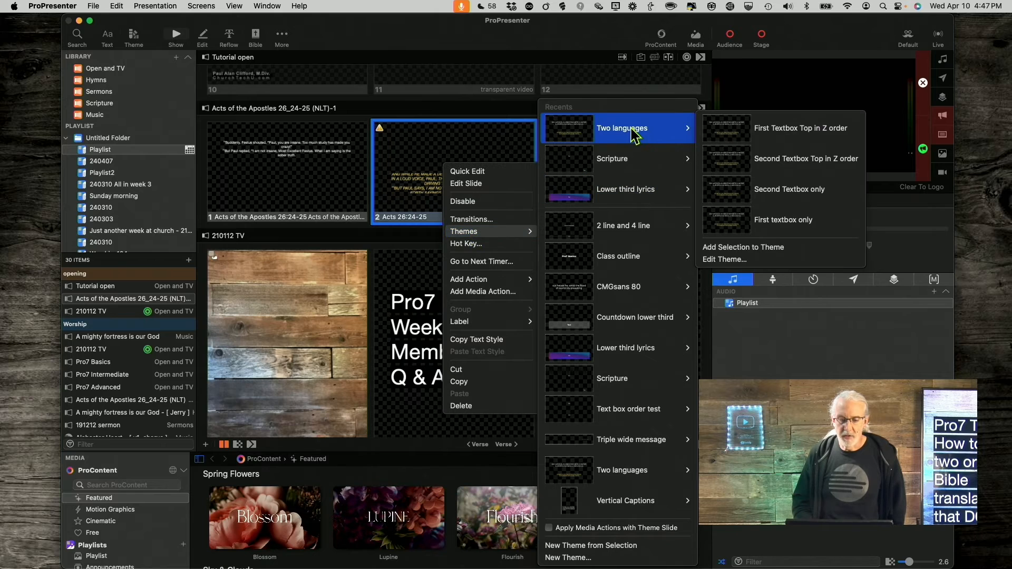
mouse_move(800, 127)
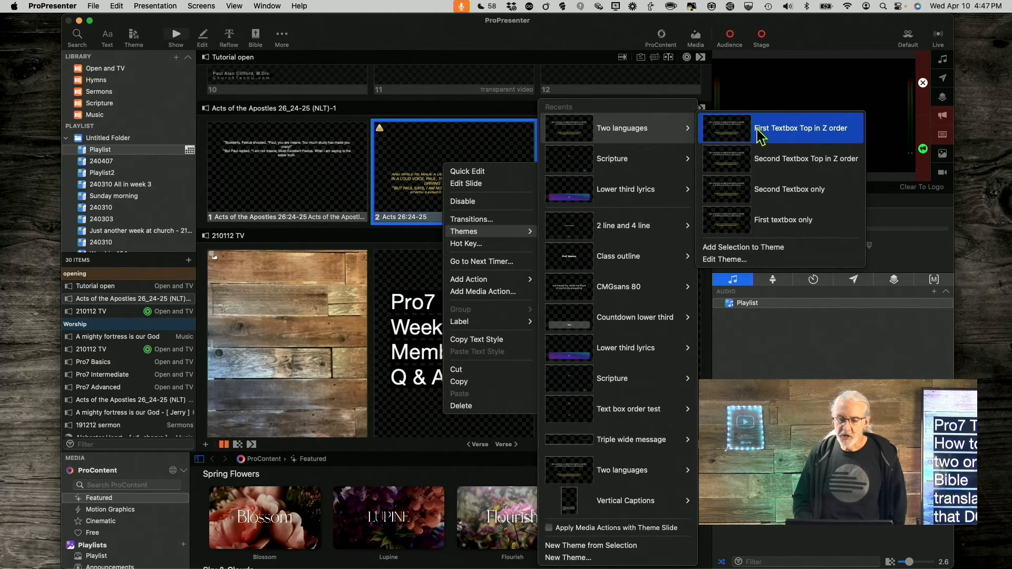
mouse_move(746, 134)
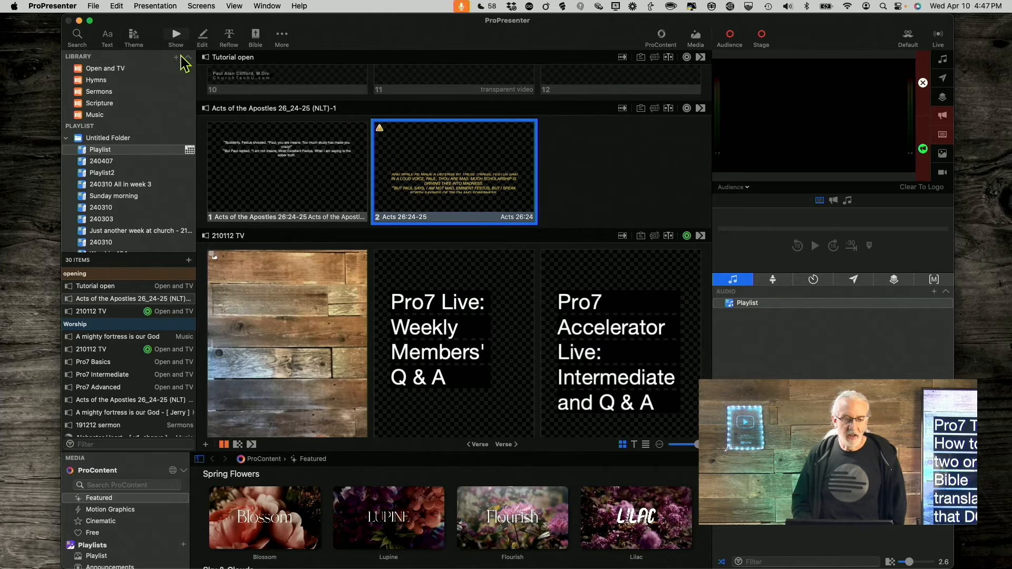
mouse_move(251, 173)
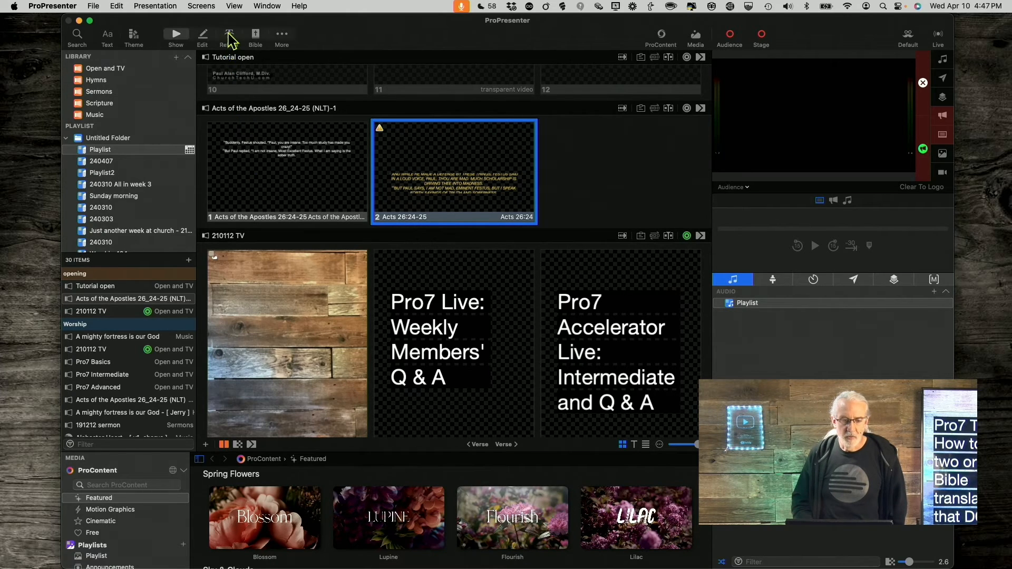
- Enter the Reflow editor to put the yellow two-verse slide before the white NLT slide
left_click(229, 36)
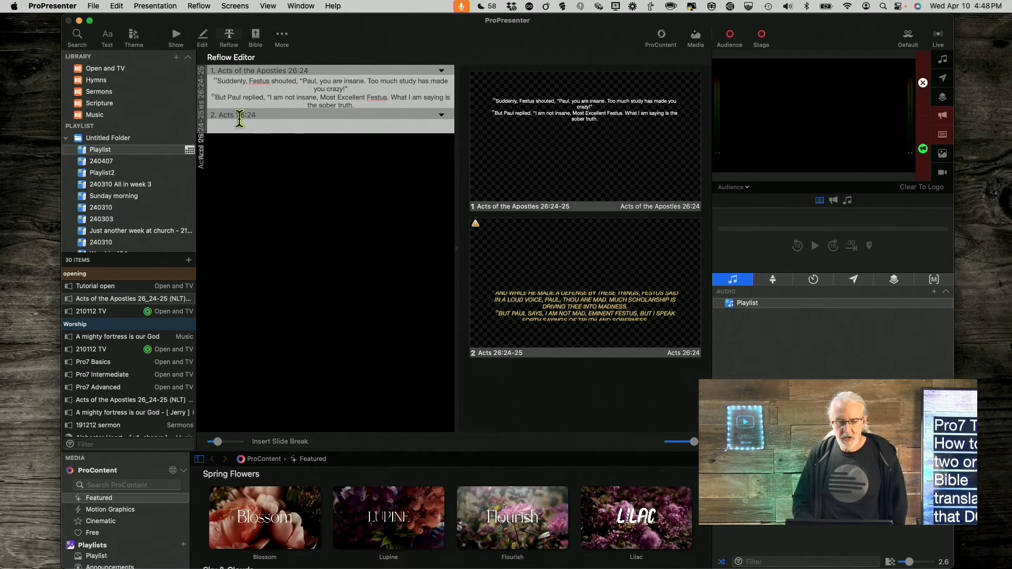
mouse_move(286, 123)
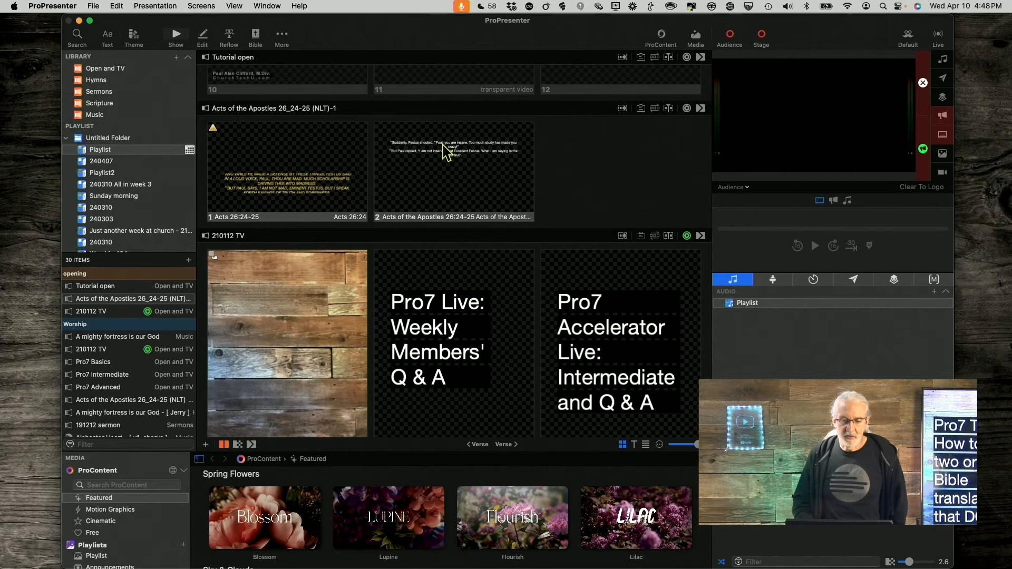
mouse_move(467, 153)
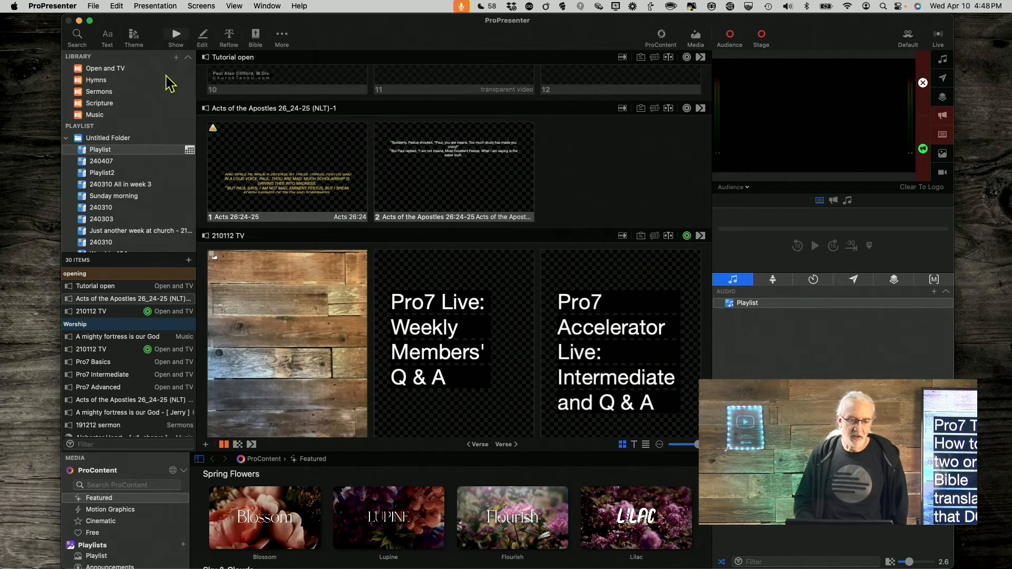
left_click(229, 36)
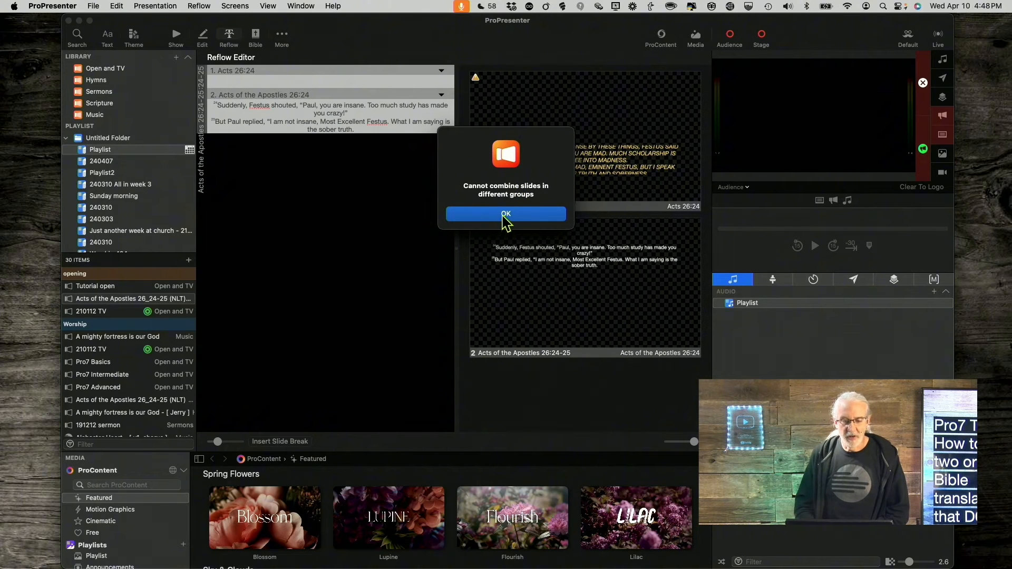
left_click(505, 214)
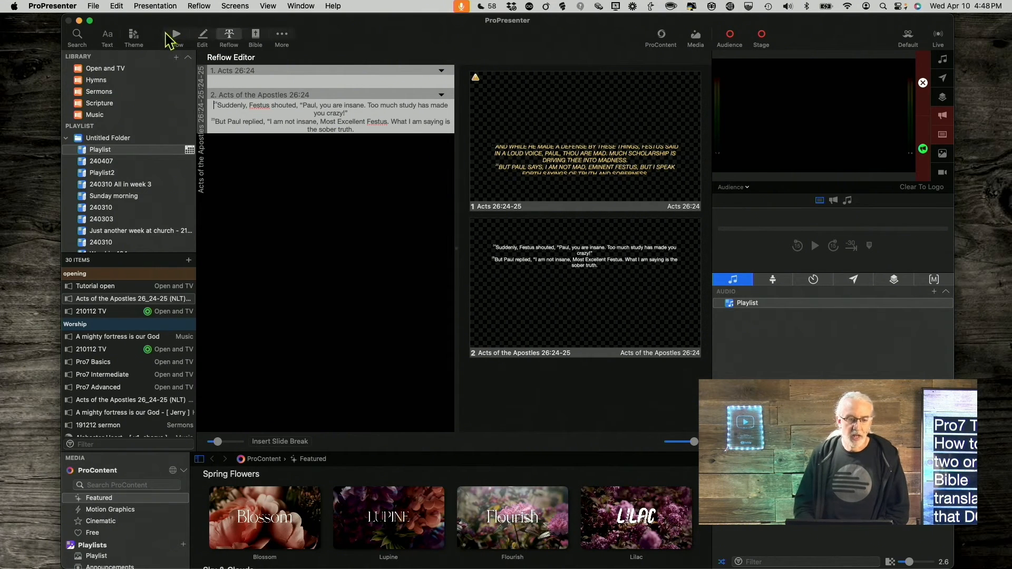
left_click(175, 37)
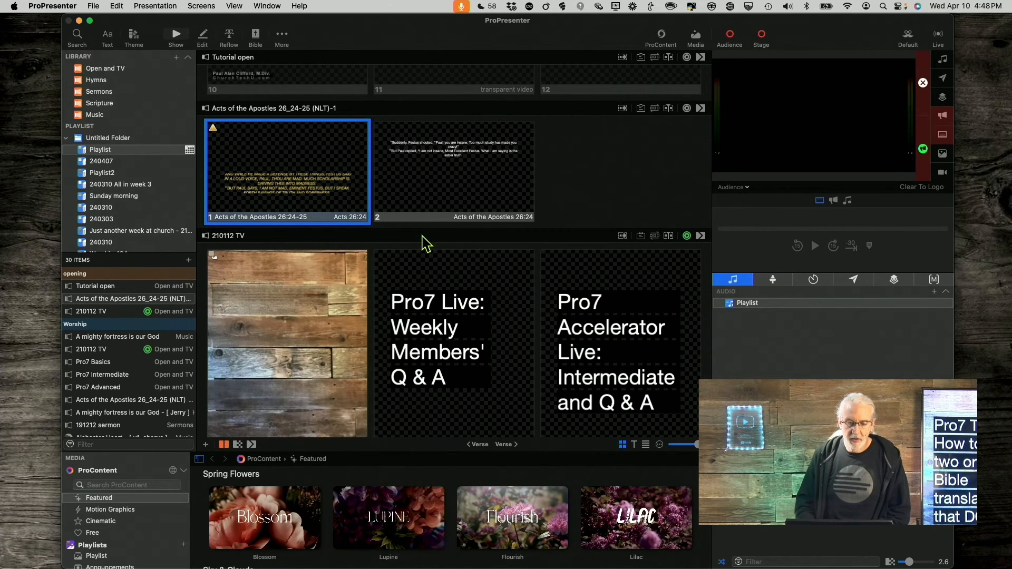
- Ungroup the first yellow Acts slide, leaving the second slide's menu dismissed unchanged
right_click(287, 171)
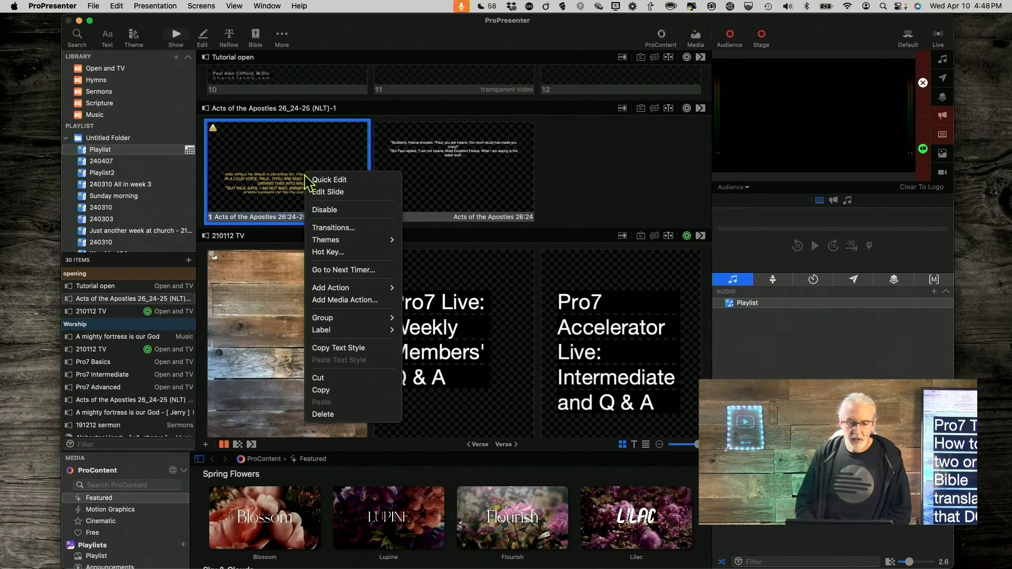
mouse_move(323, 317)
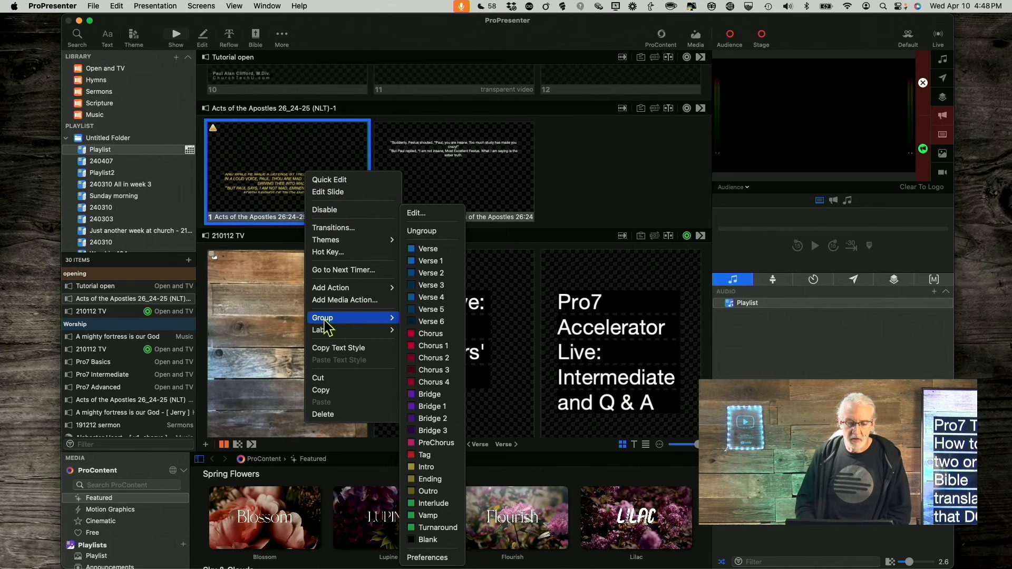
left_click(447, 240)
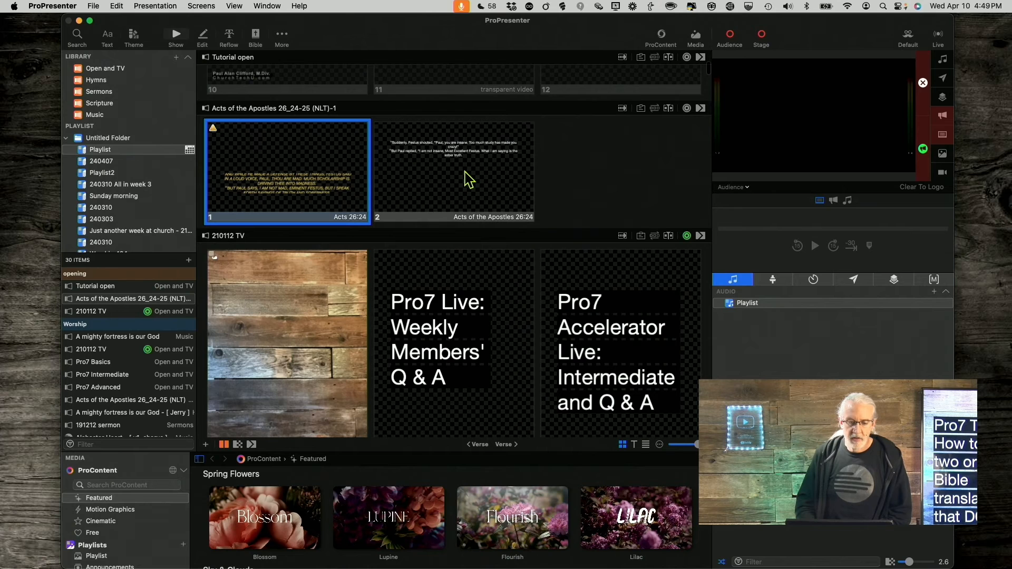
right_click(453, 167)
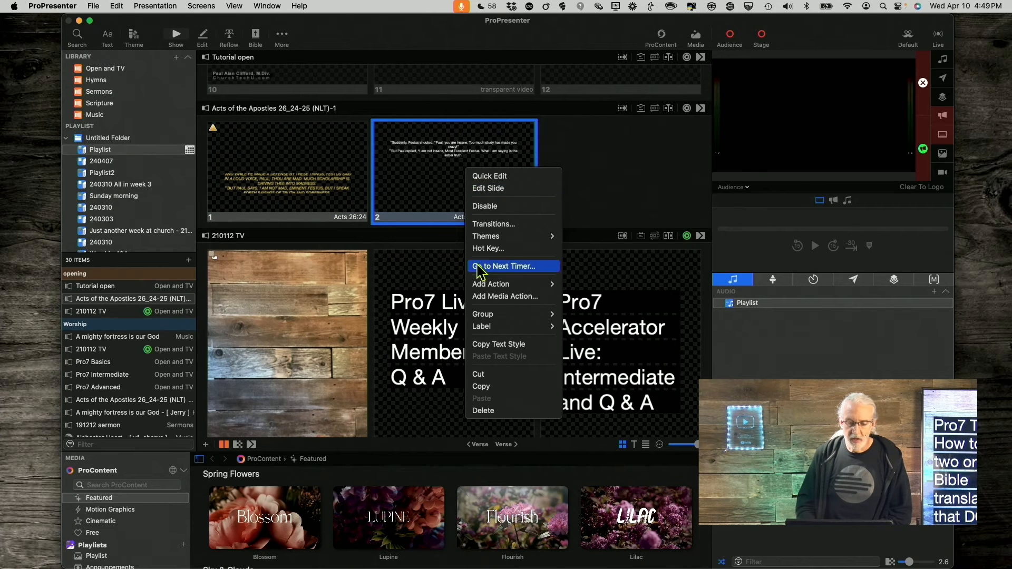
left_click(482, 315)
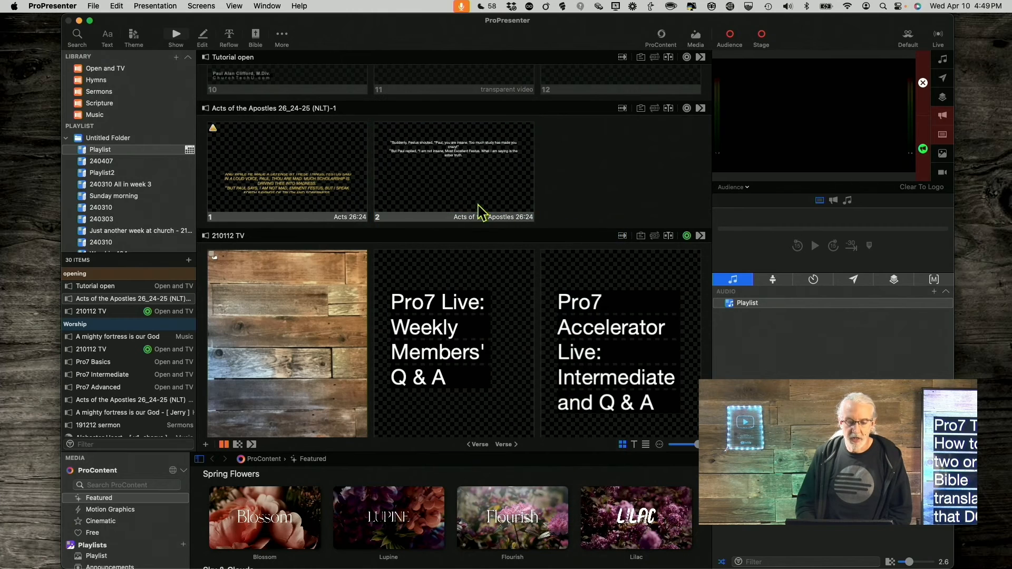
mouse_move(252, 122)
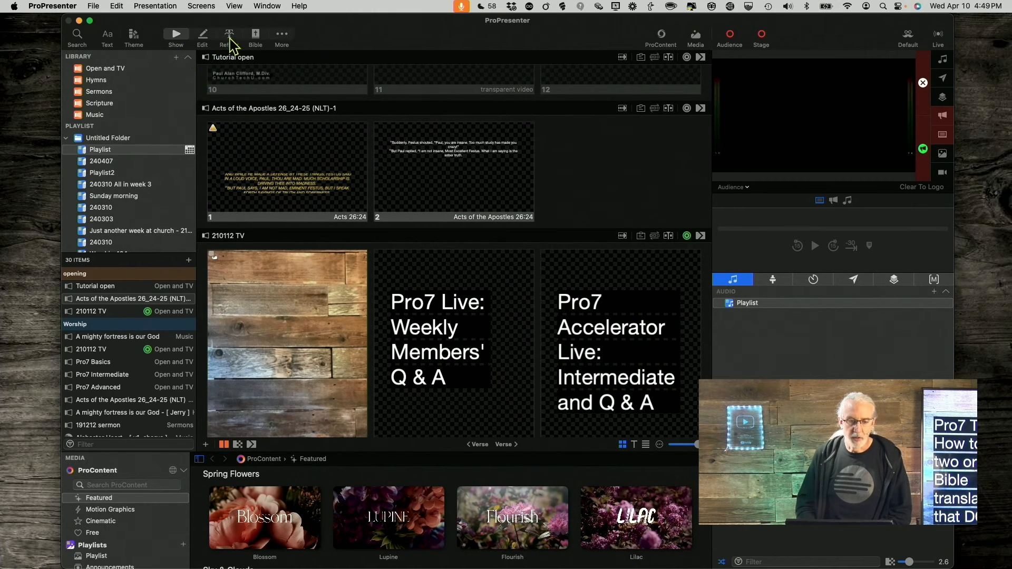
- Reopen Reflow and acknowledge the cannot-combine warning for the two Acts slides
left_click(228, 36)
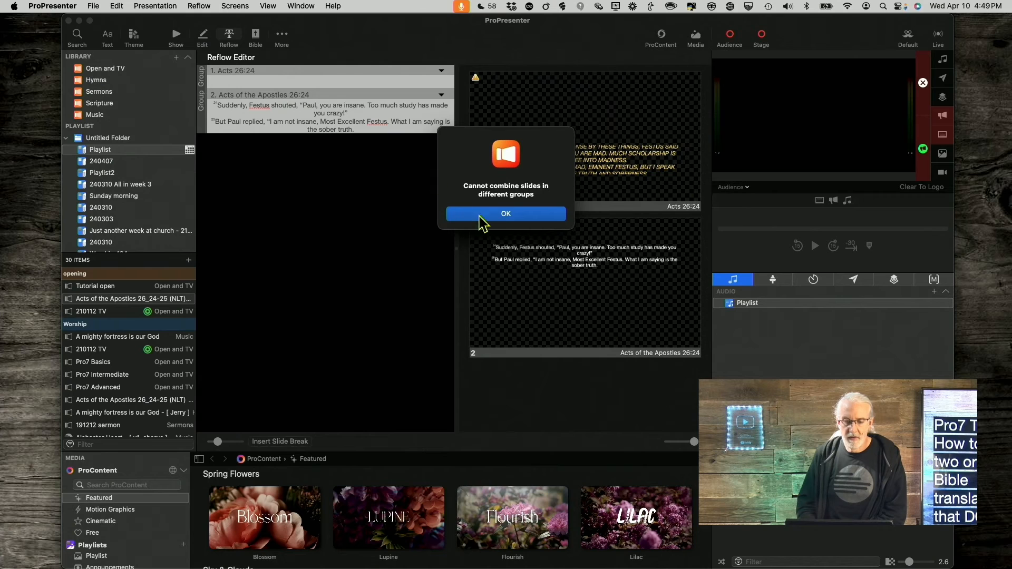
left_click(505, 214)
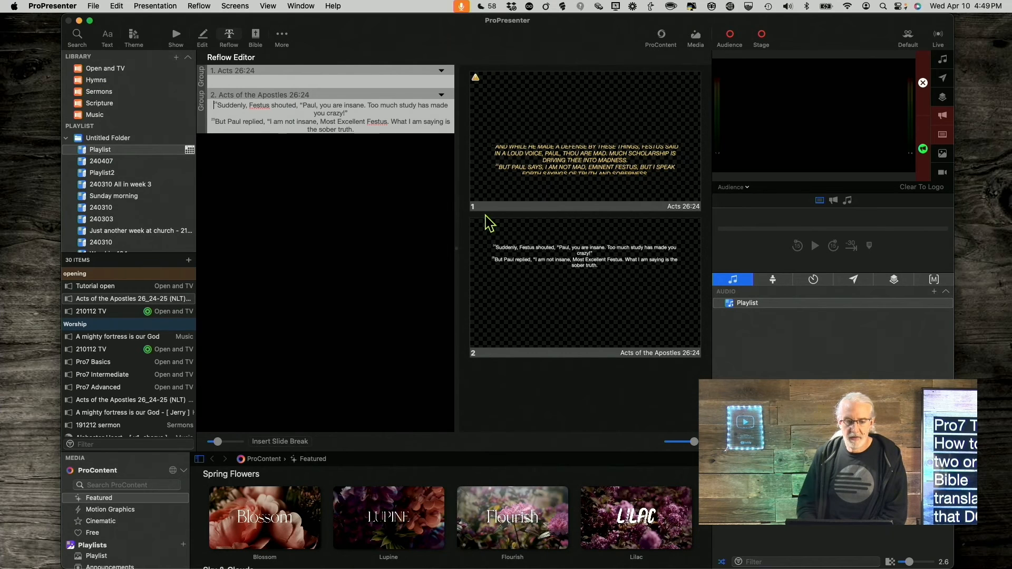
left_click(261, 122)
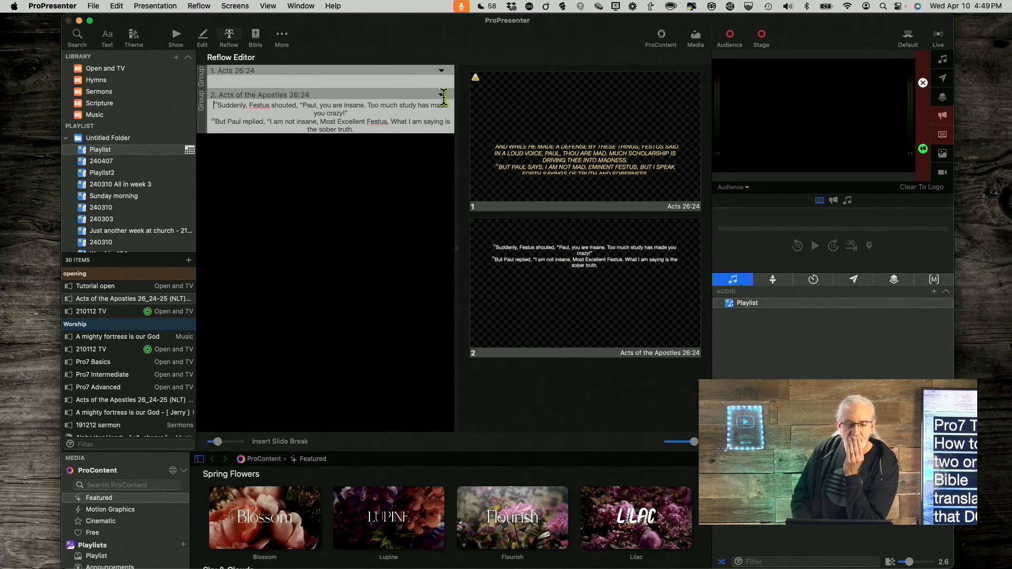
- Assign the yellow Acts 26:24 slide to the Verse group in the Reflow Editor
right_click(440, 95)
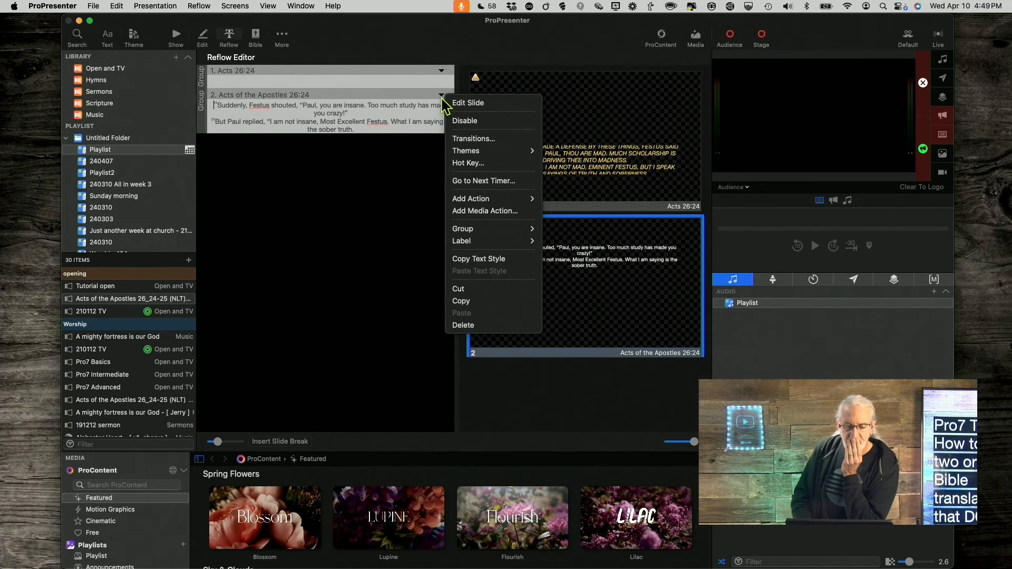
mouse_move(463, 229)
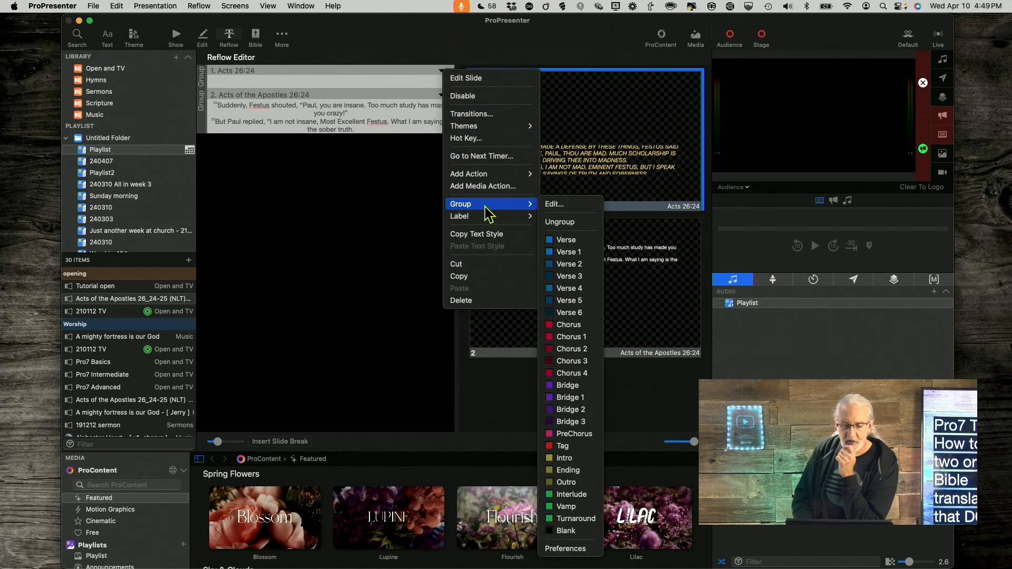
left_click(566, 239)
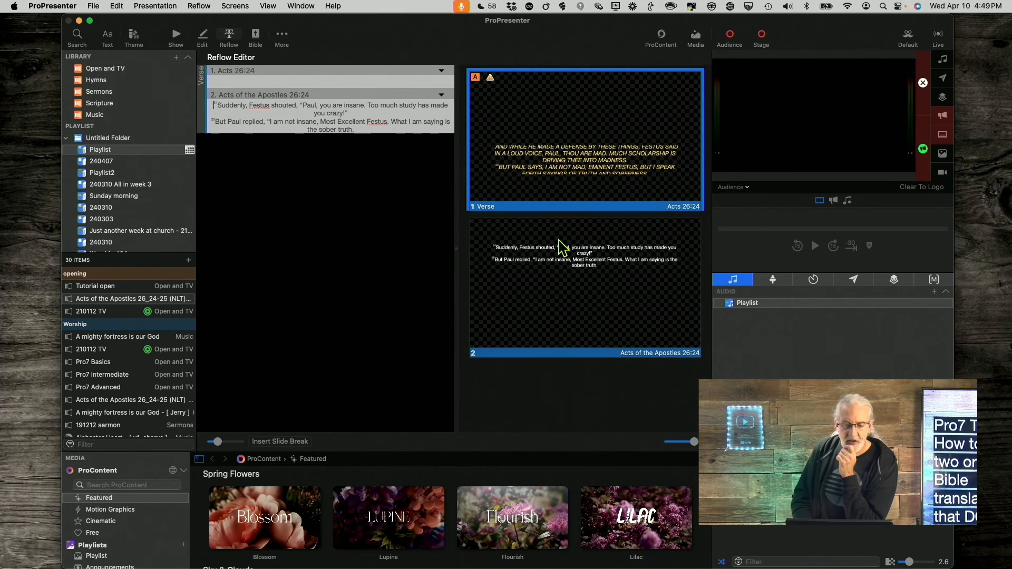